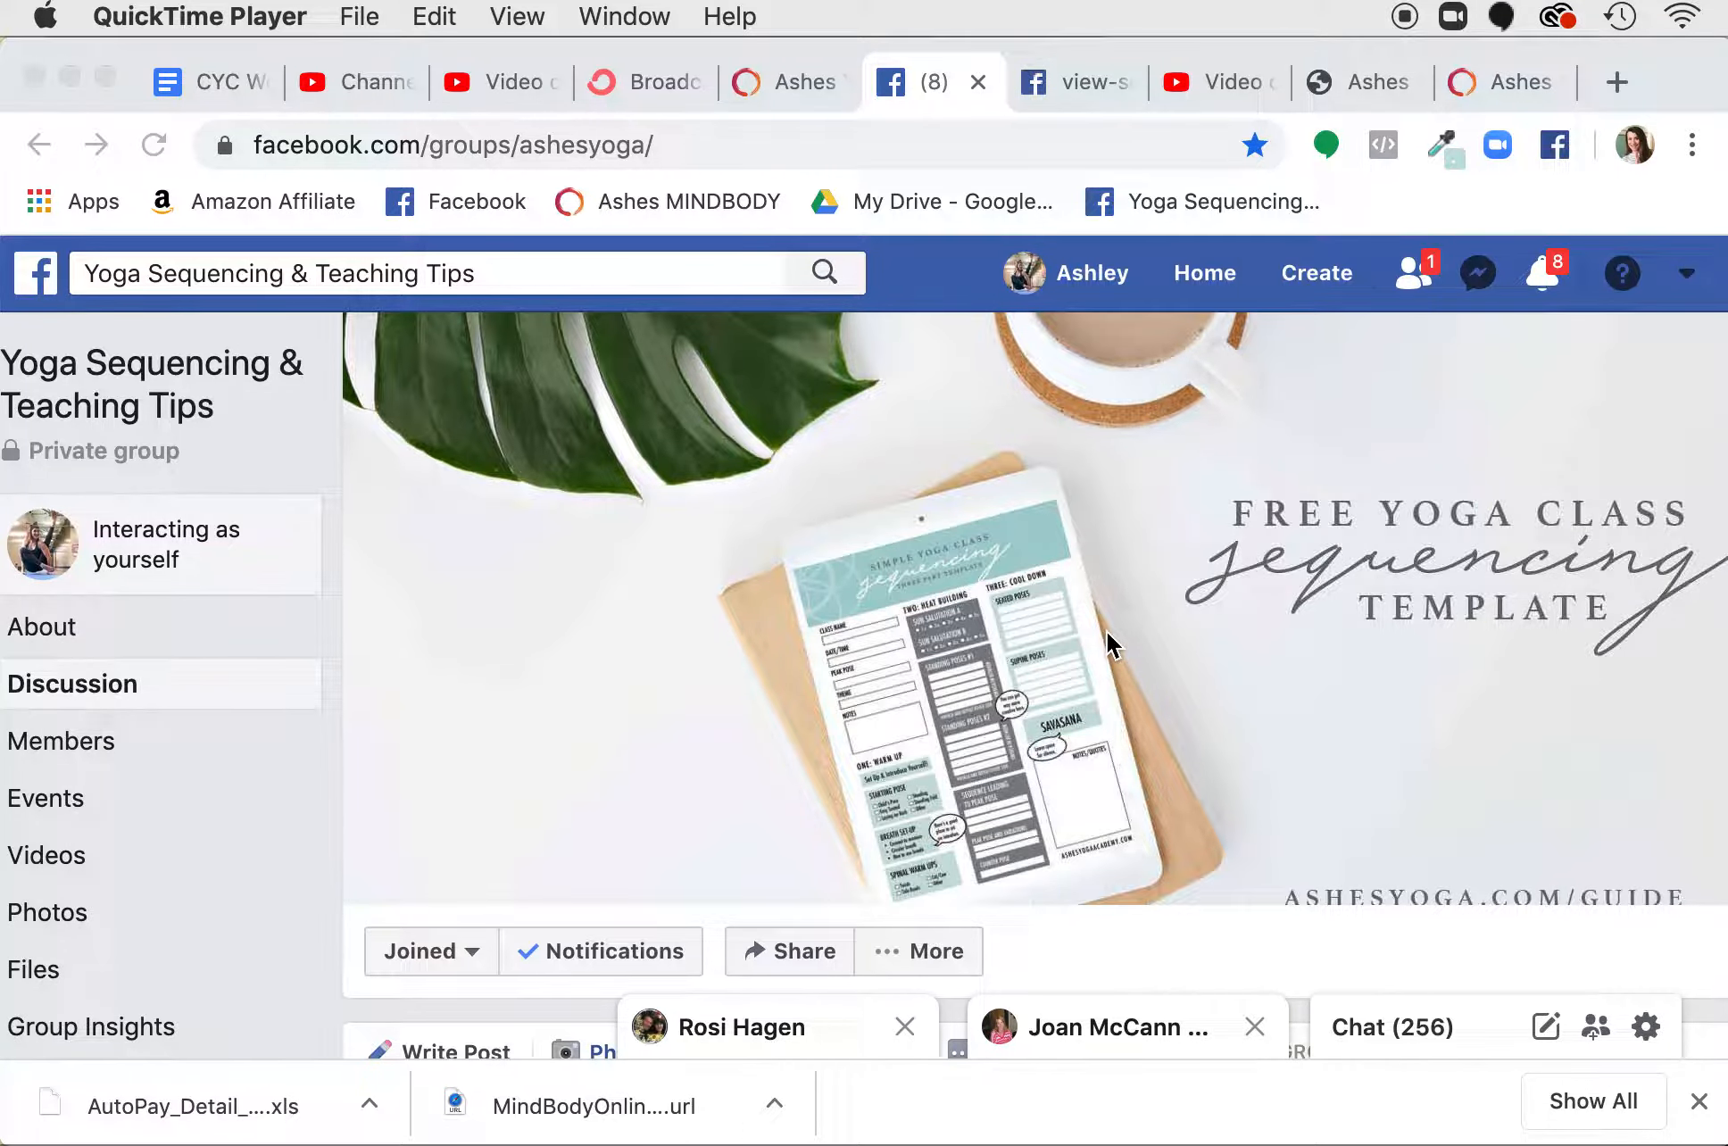
# Scroll the Yoga Sequencing & Teaching Tips group feed down to its video posts.
pyautogui.scroll(-3)
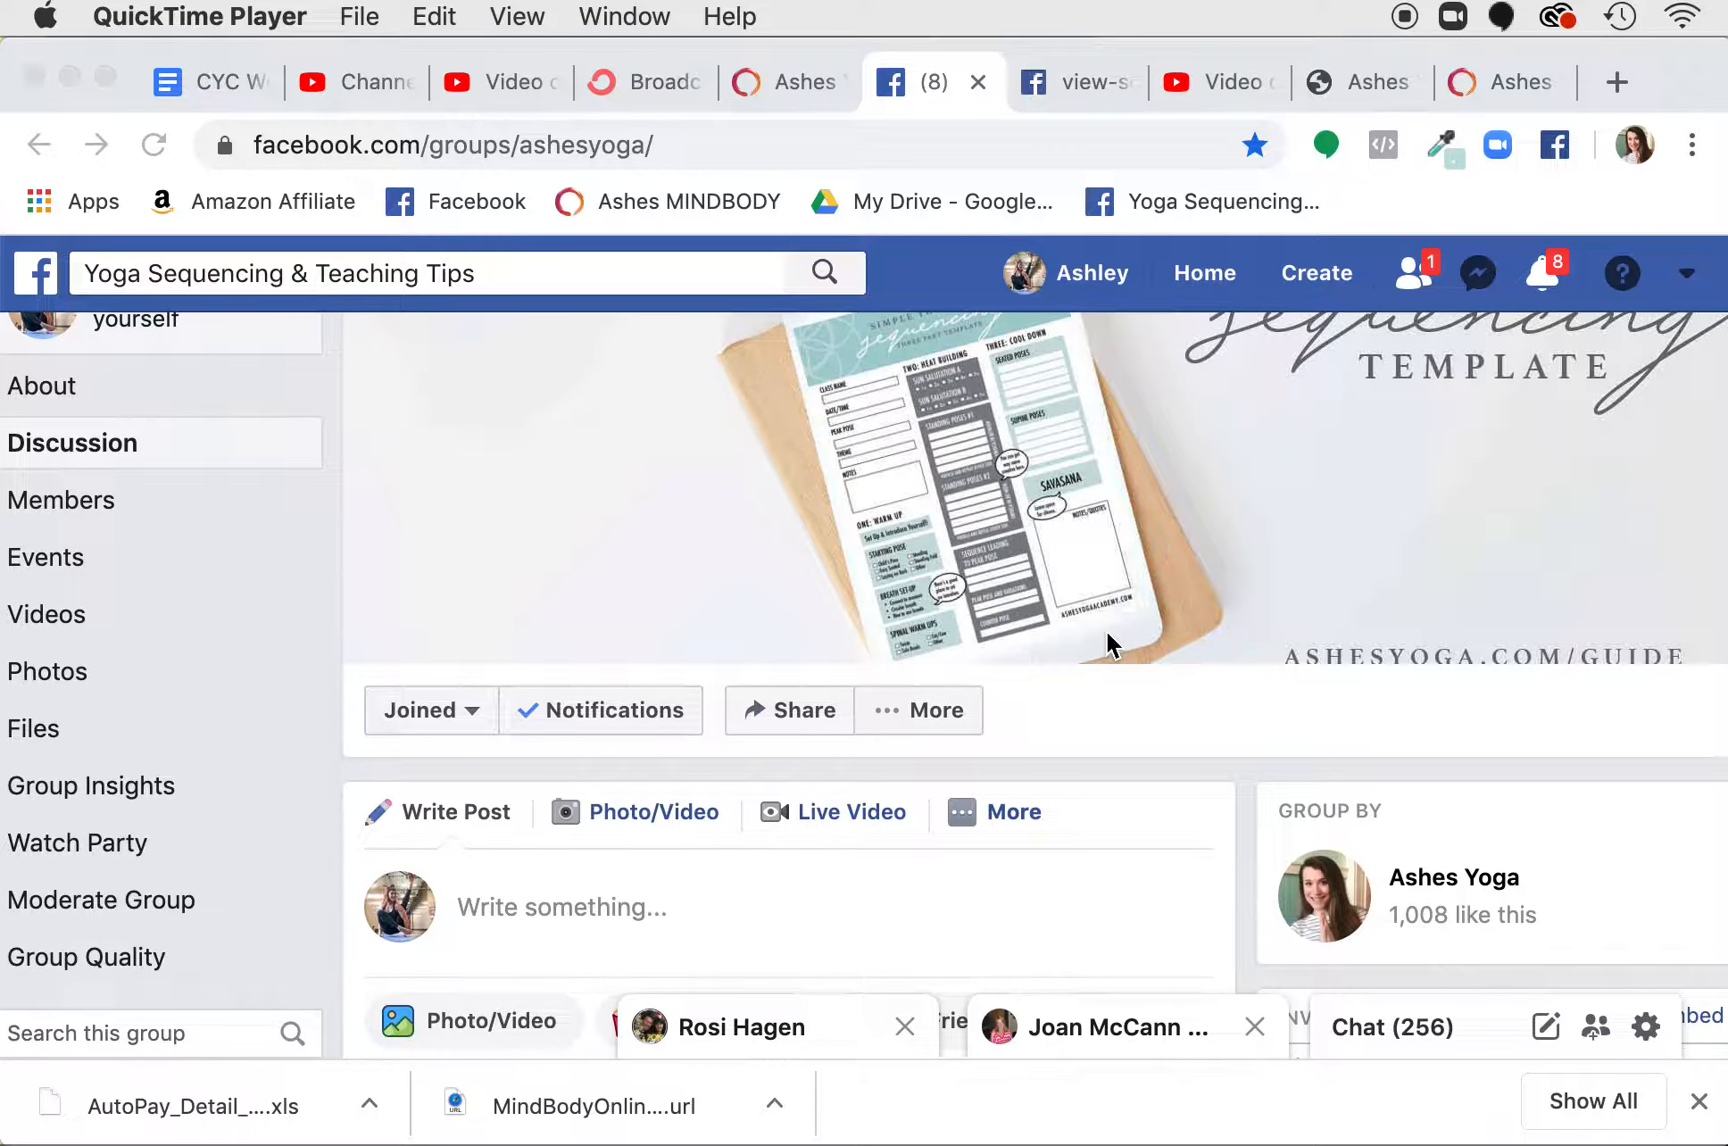
pyautogui.scroll(-3)
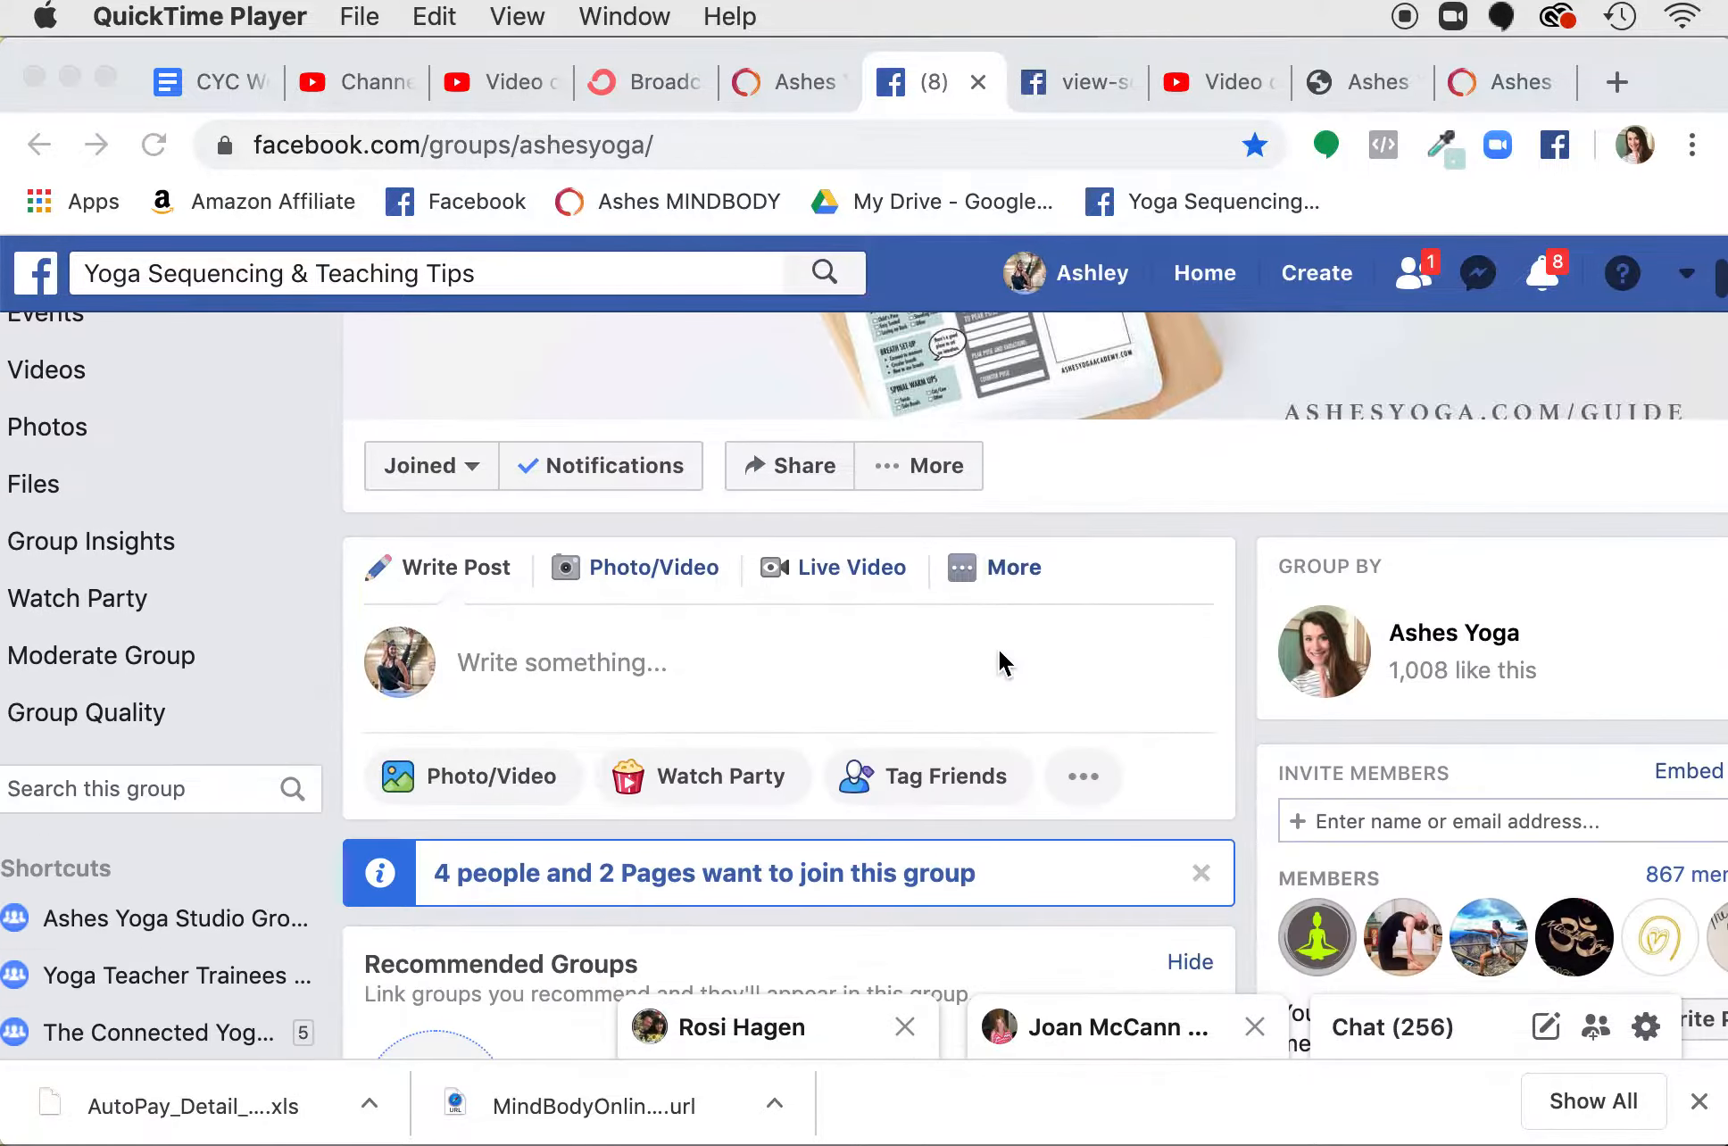
pyautogui.scroll(-3)
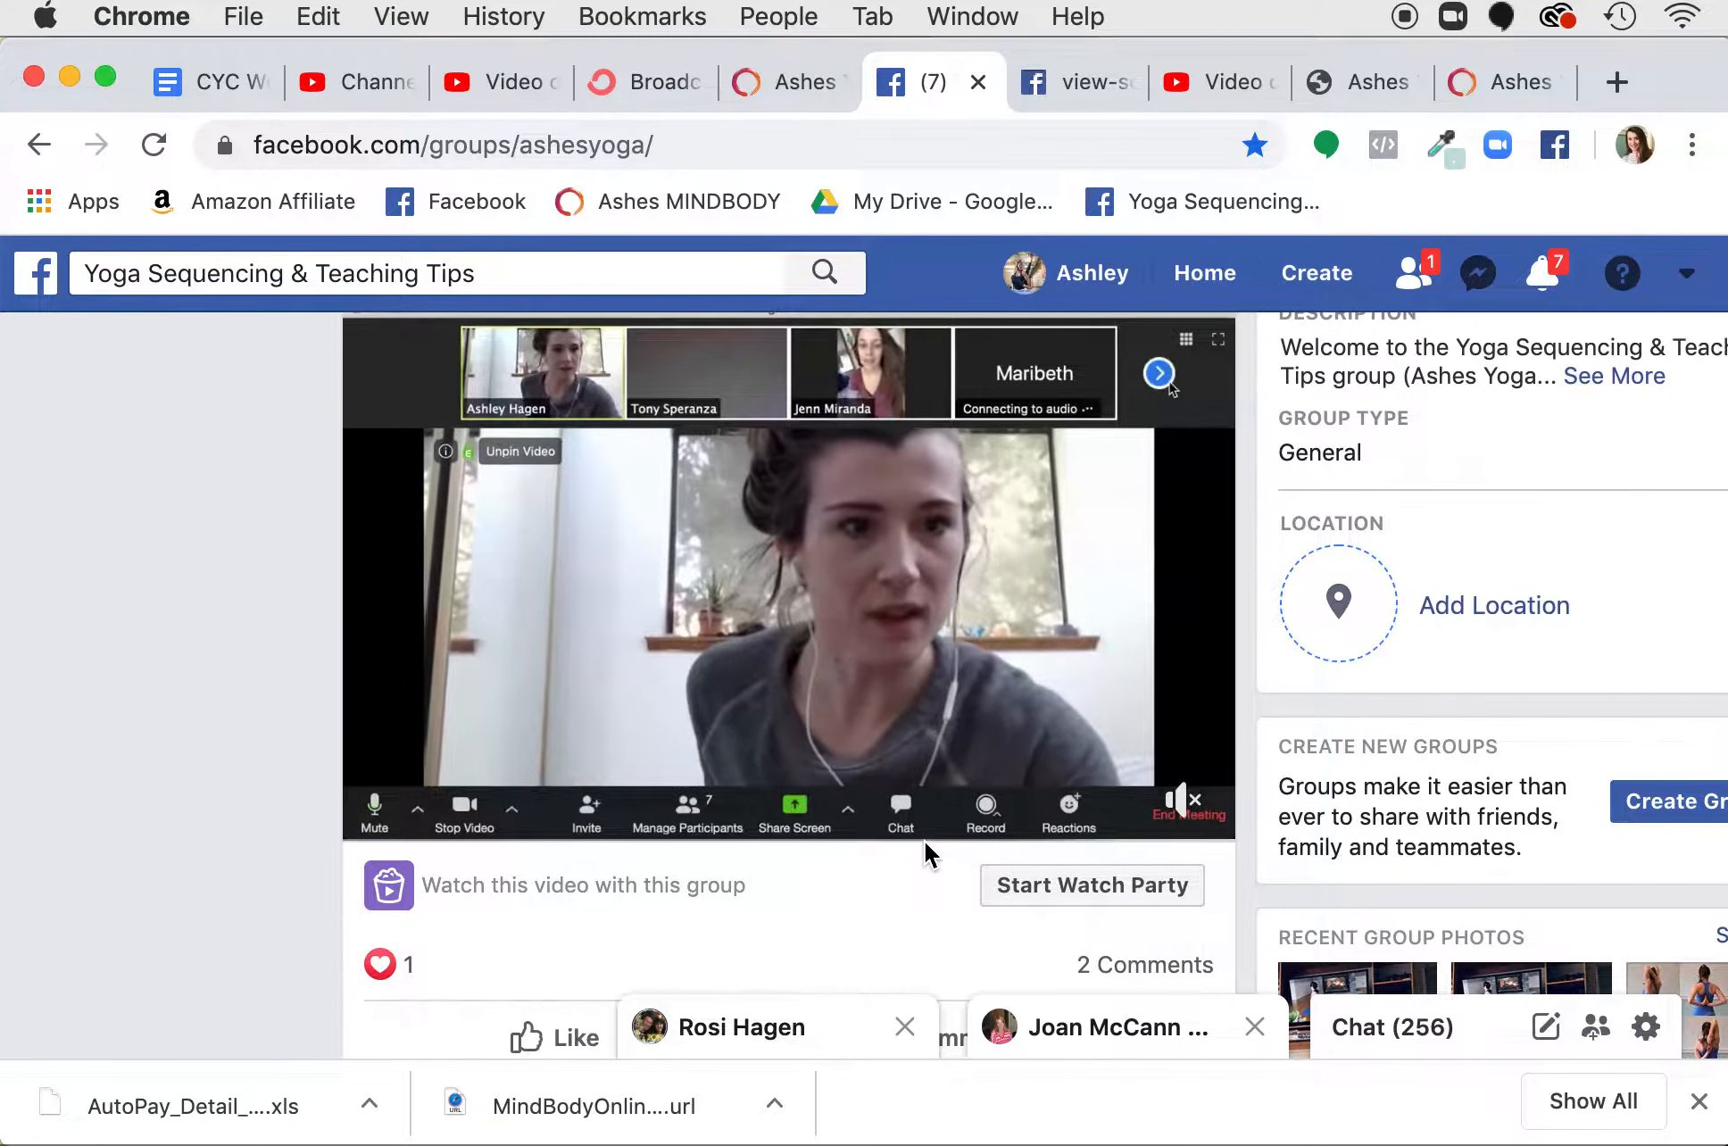
pyautogui.click(1158, 374)
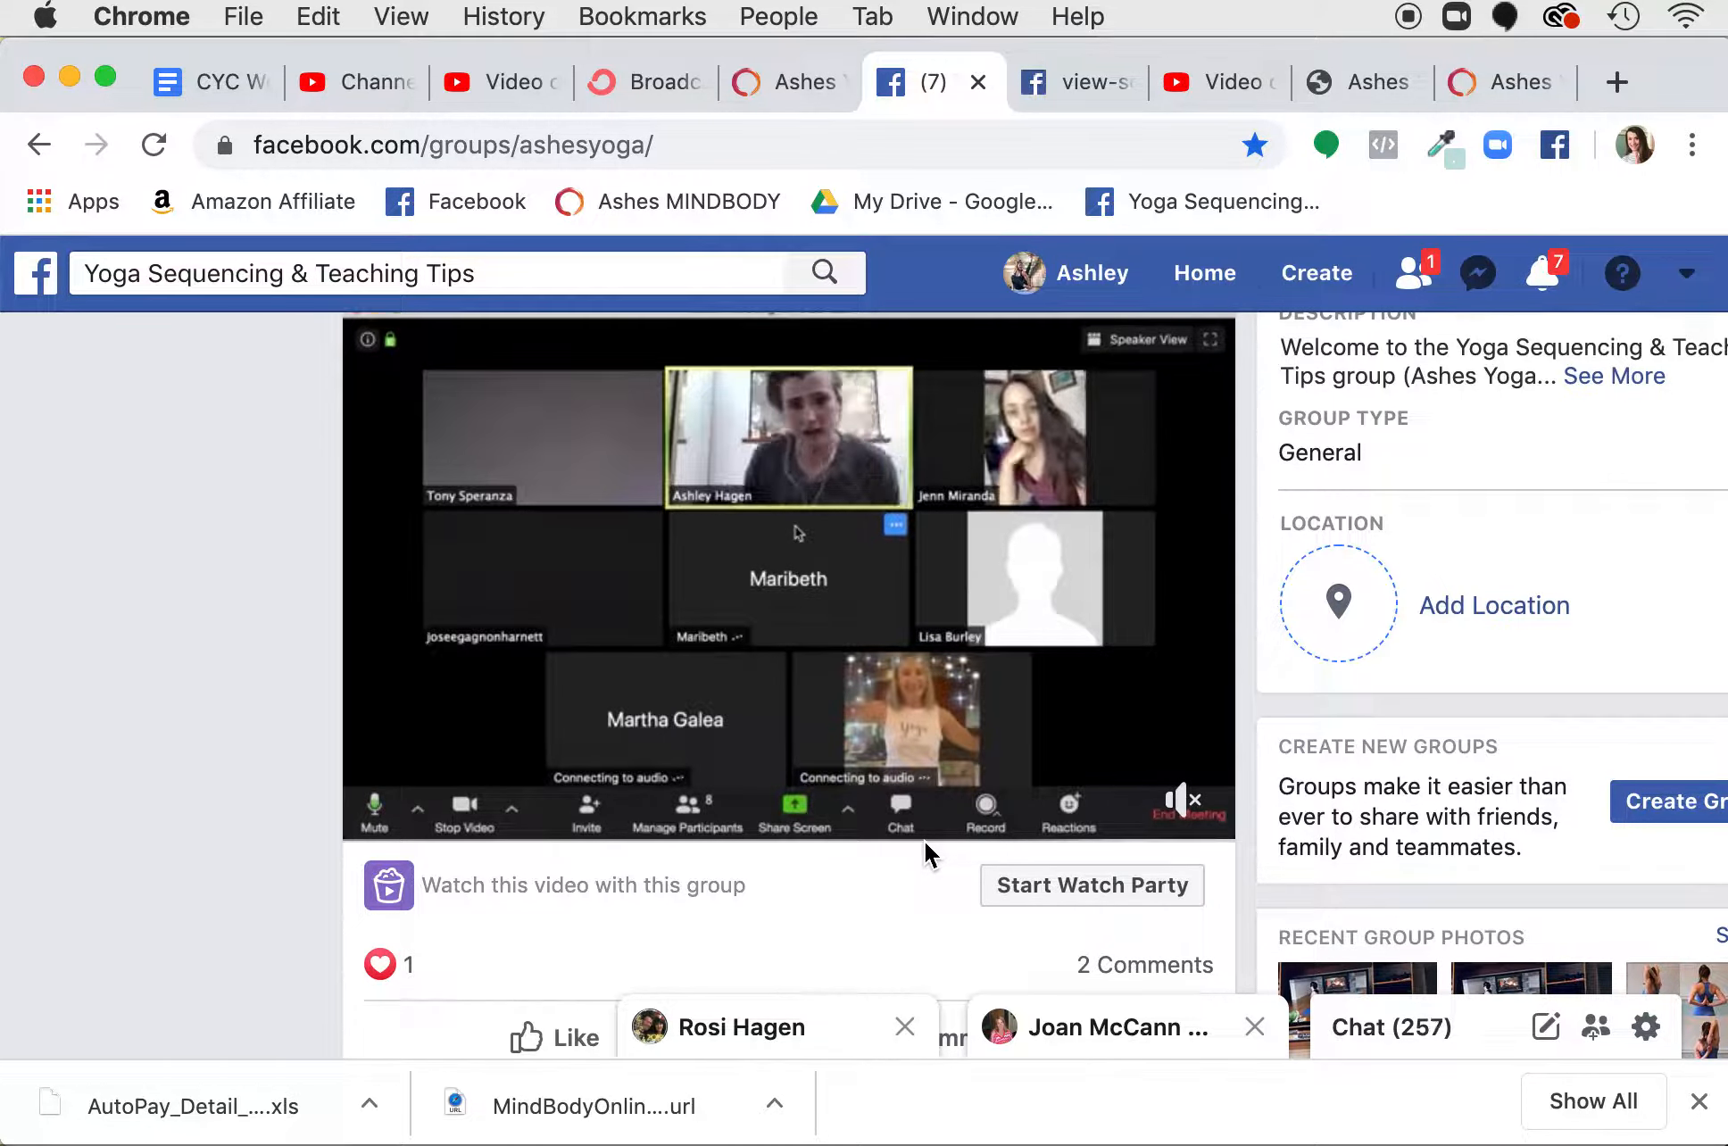
pyautogui.scroll(-3)
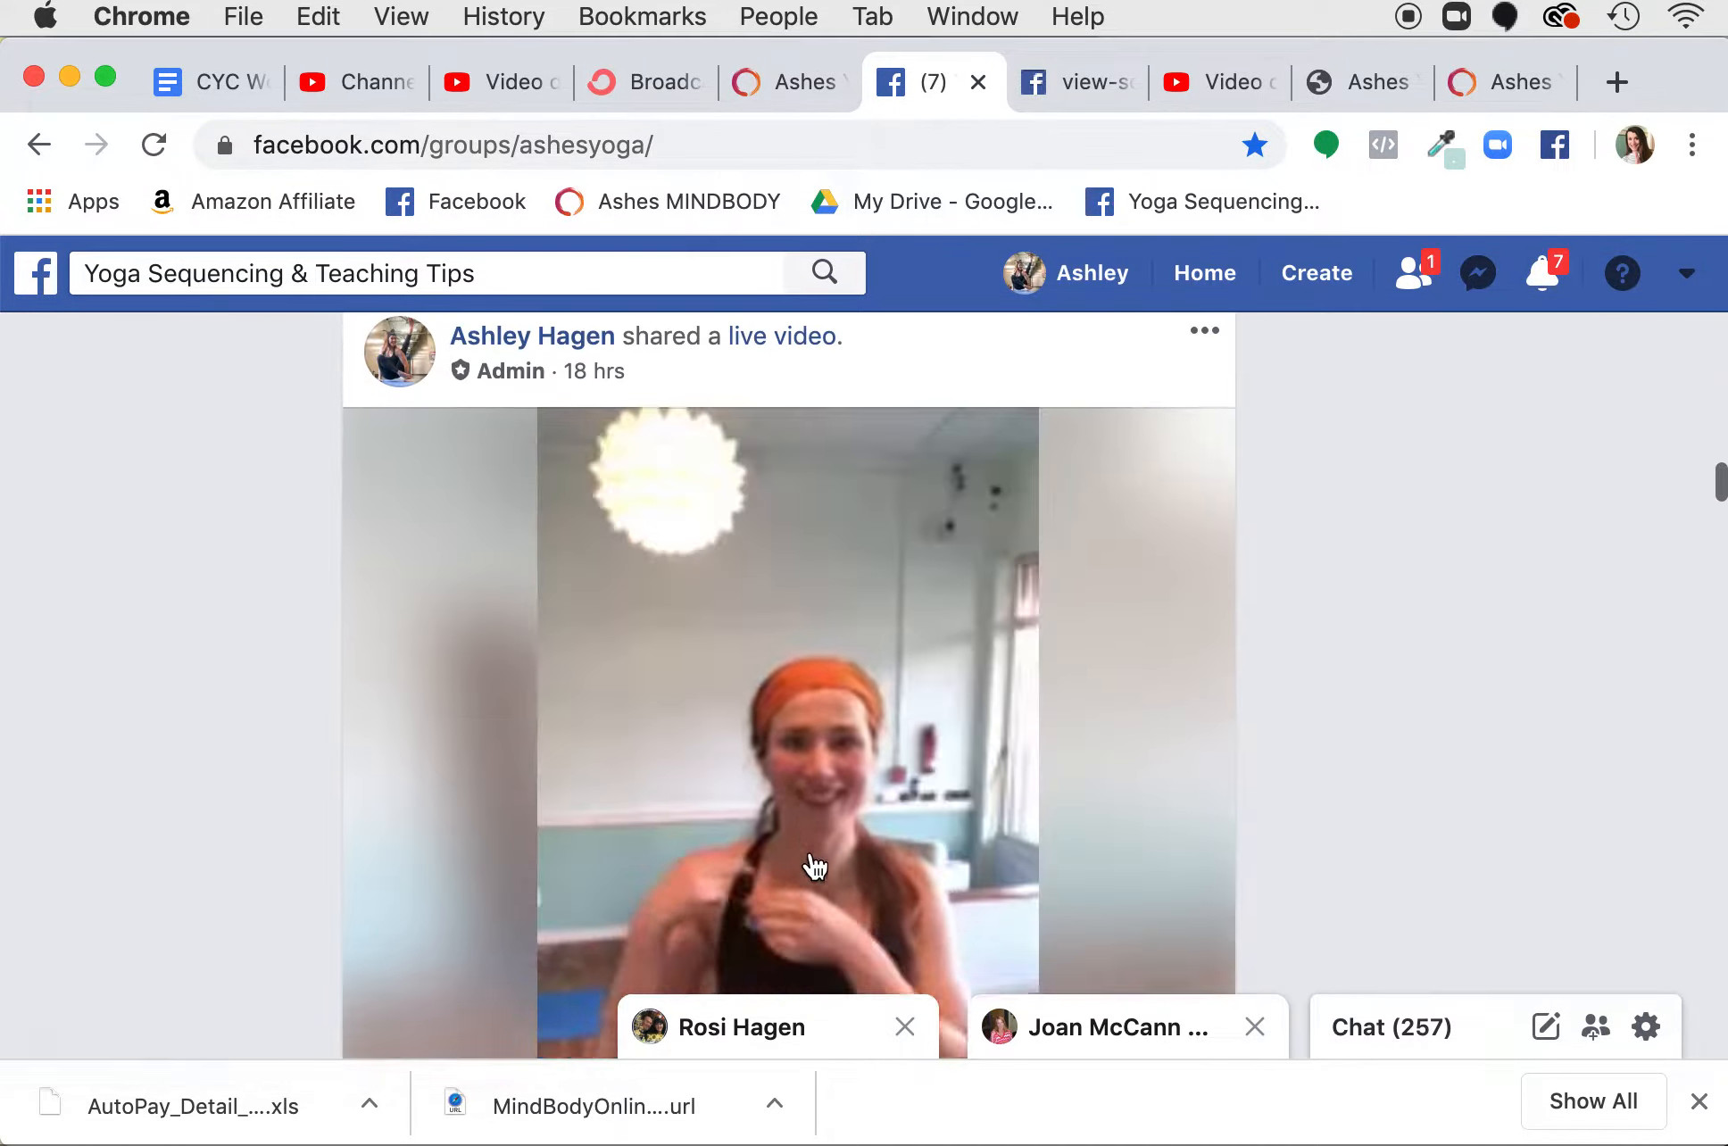
pyautogui.scroll(-3)
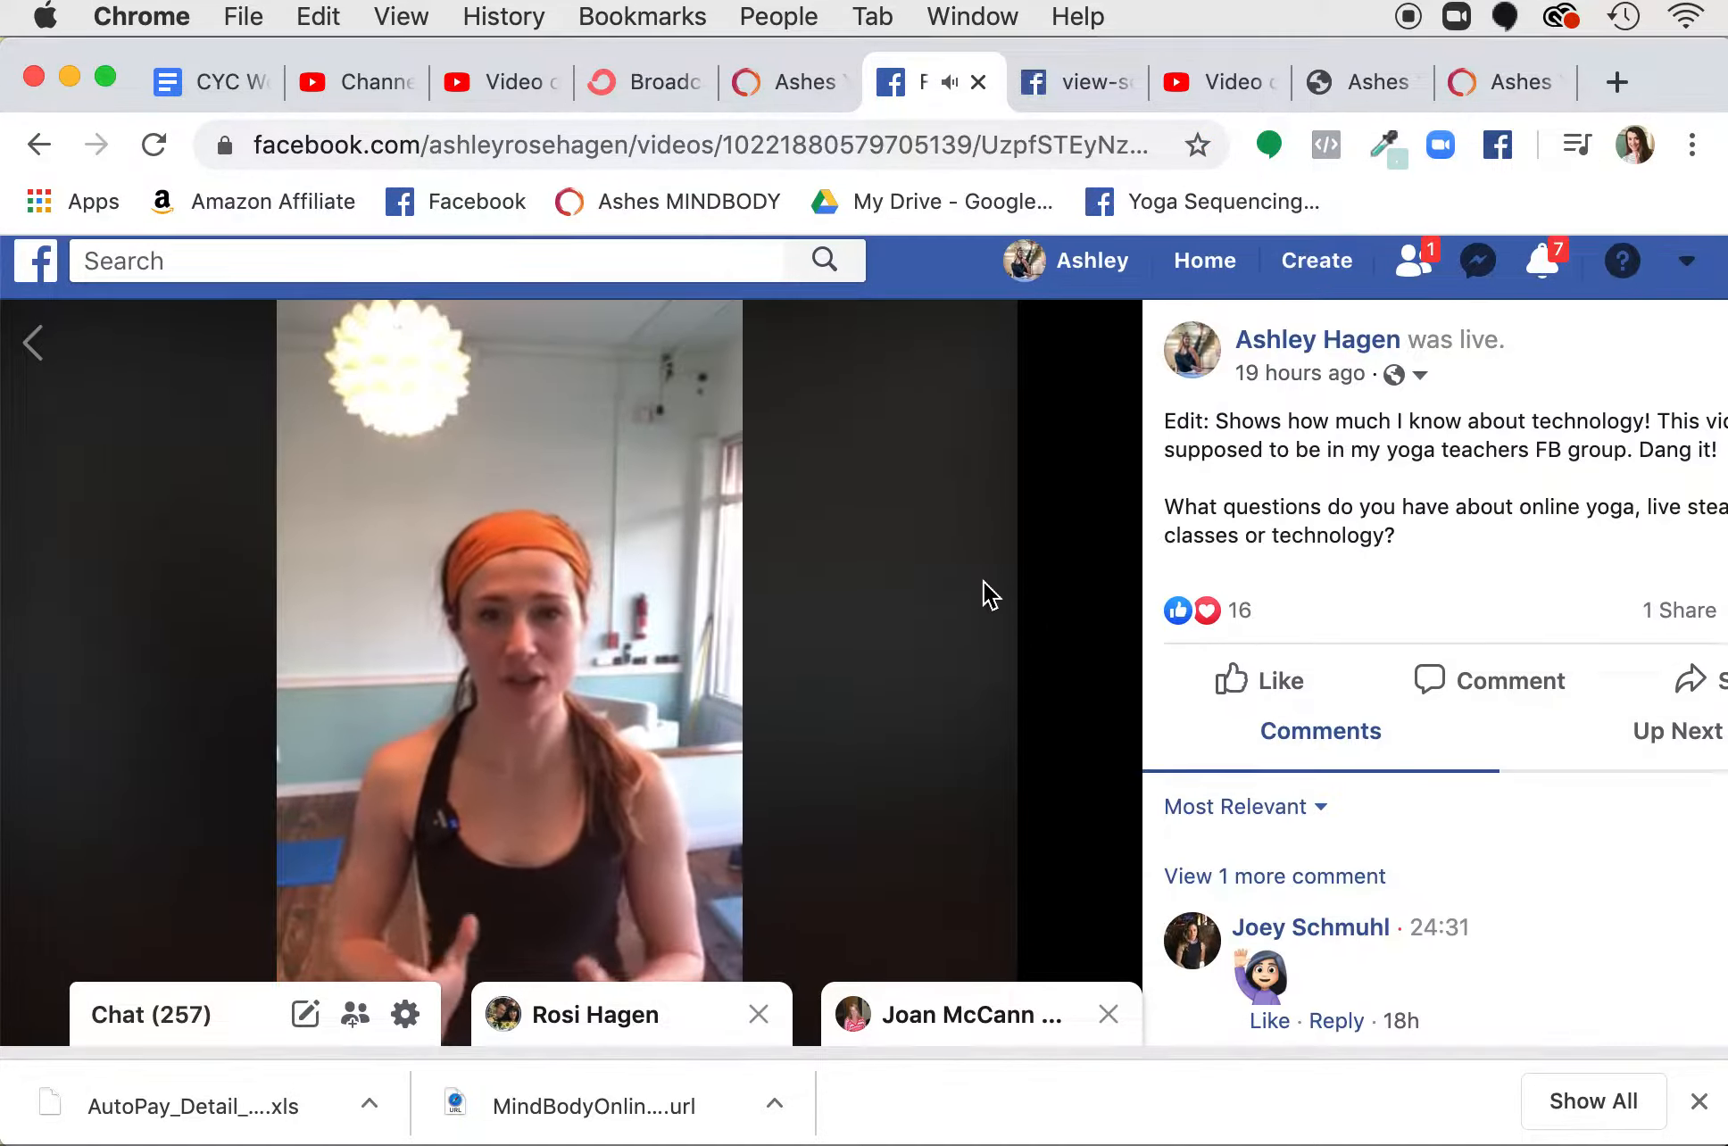
# Close both chat windows and edit the video page address toward m.facebook.com.
pyautogui.click(1107, 1014)
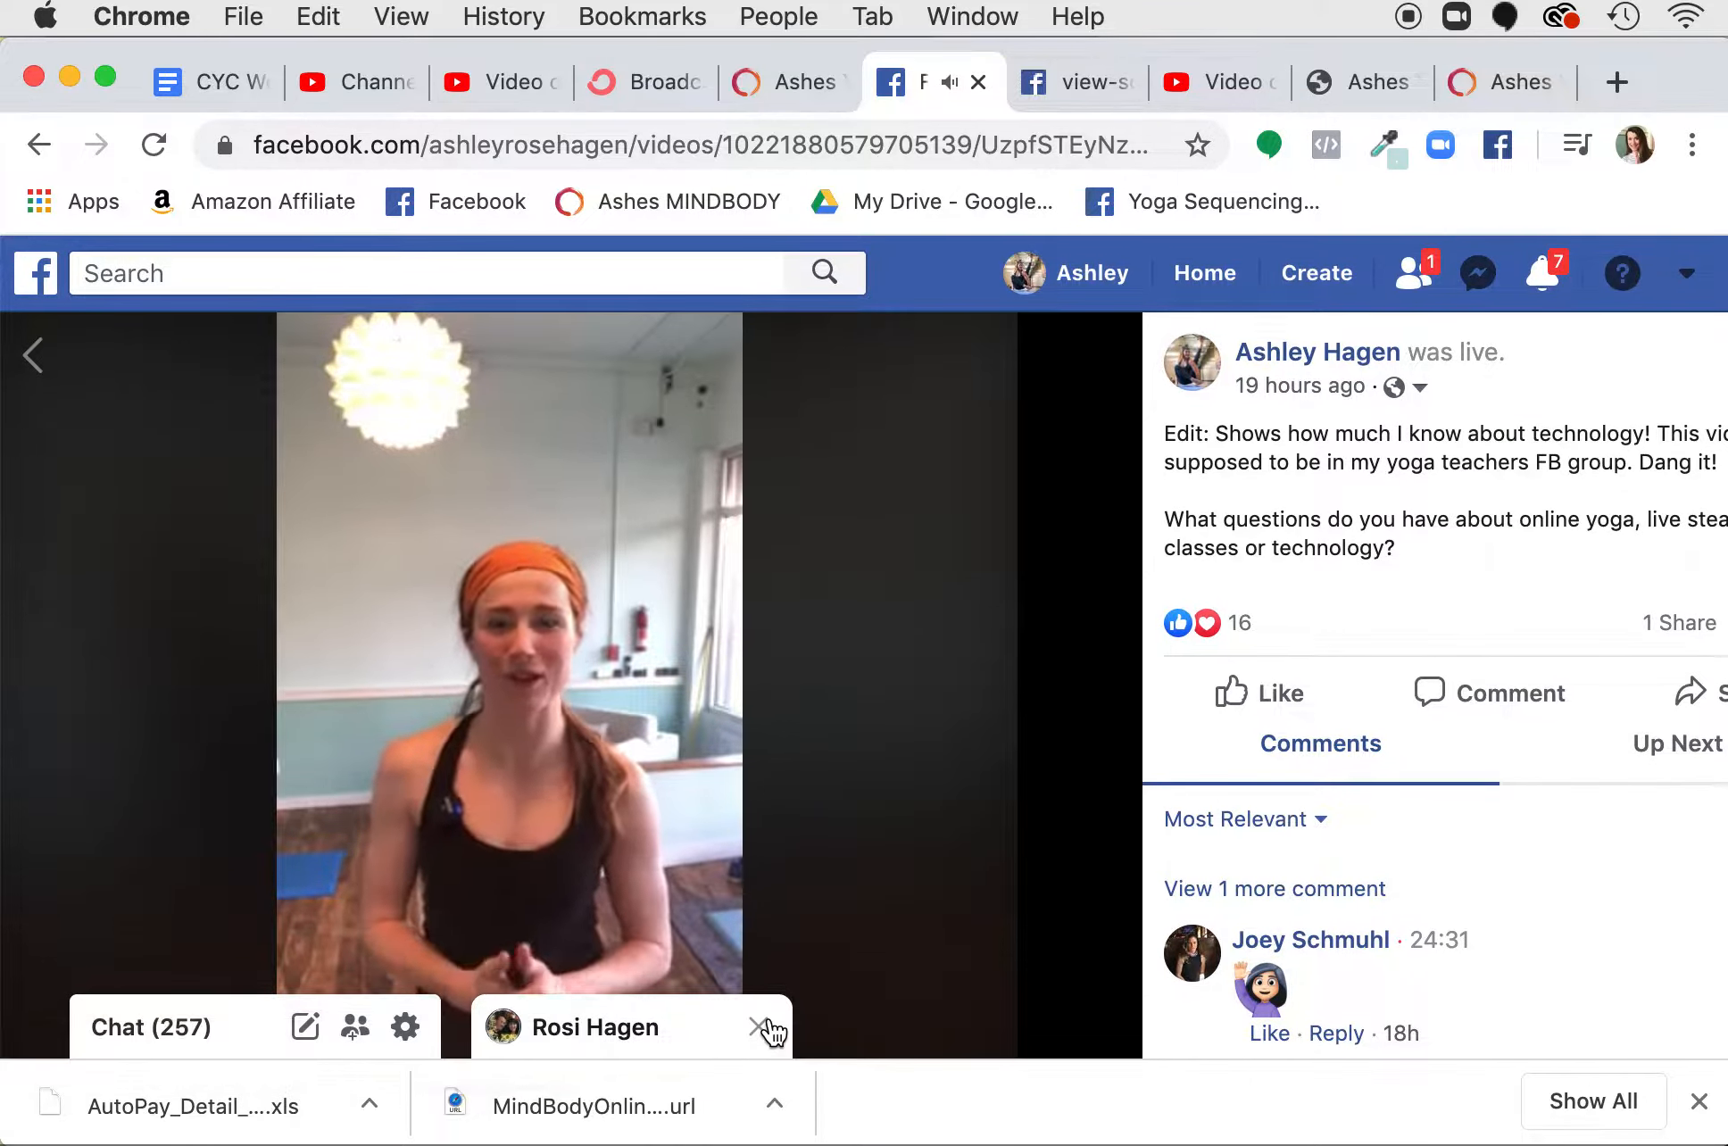
pyautogui.click(769, 1029)
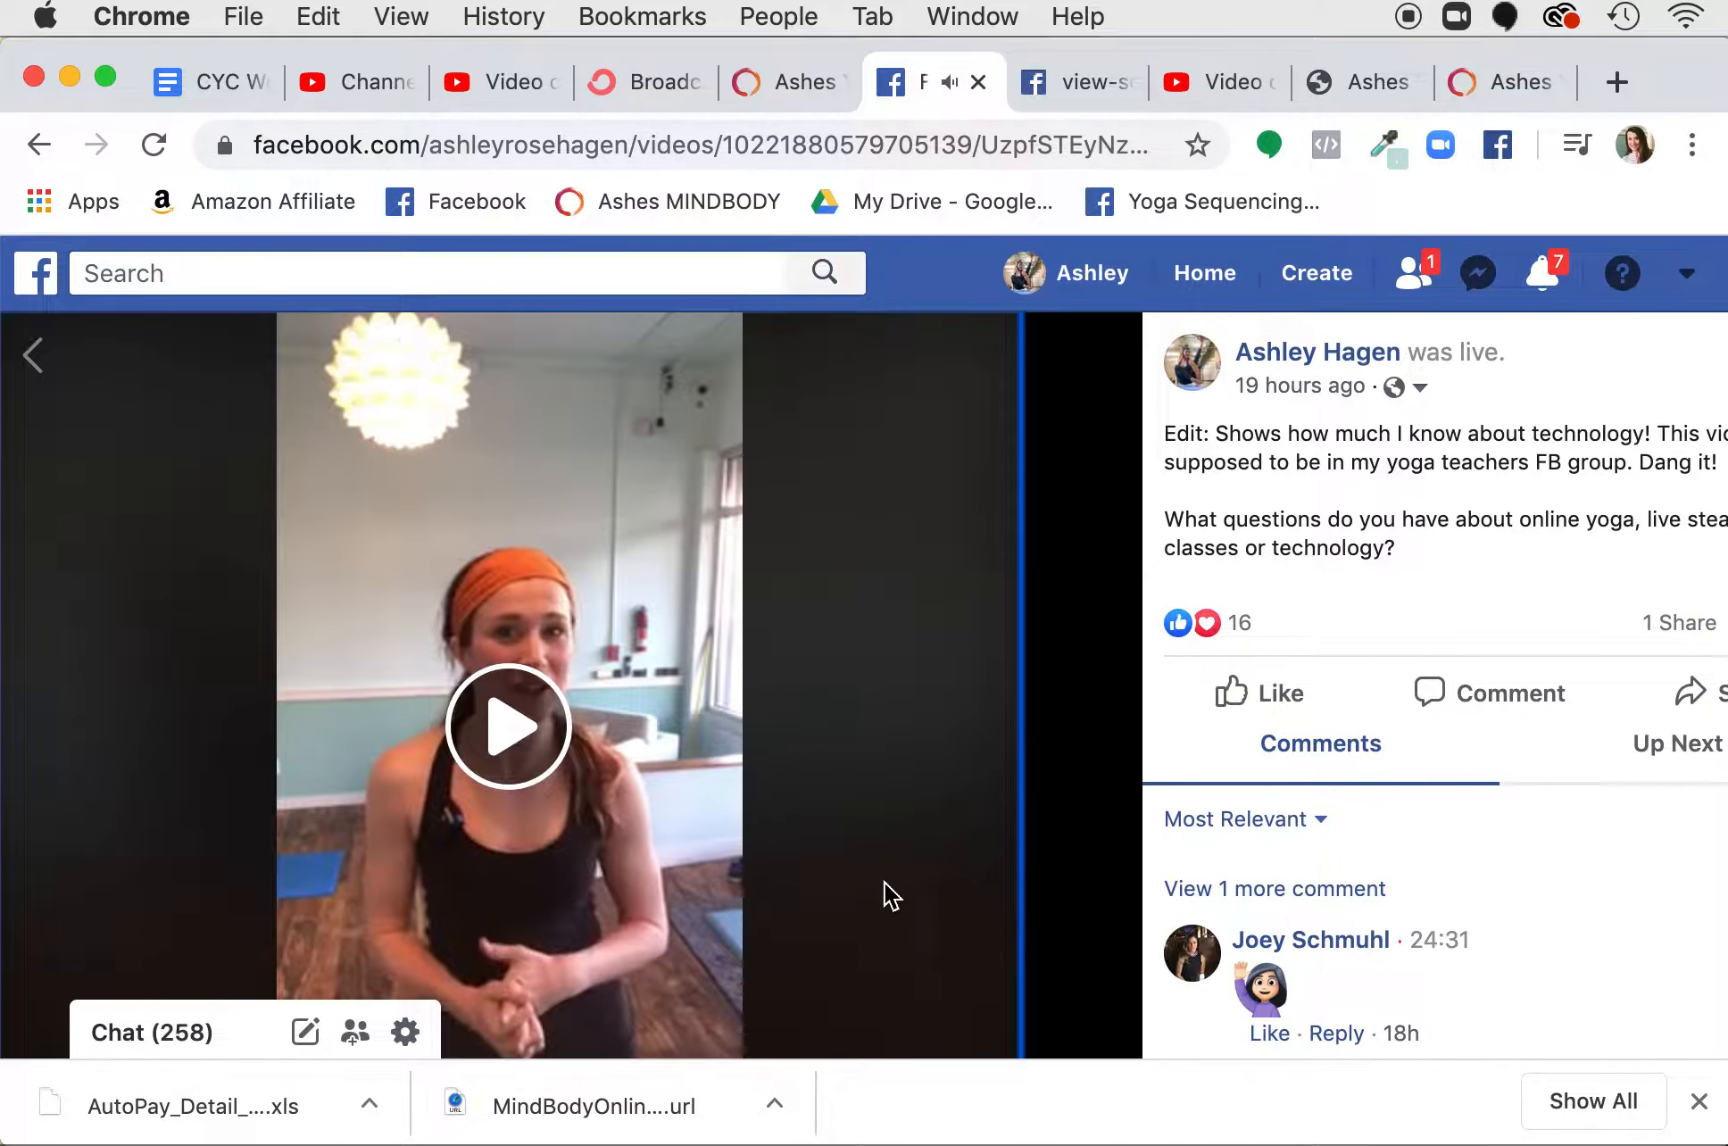
pyautogui.moveTo(612, 505)
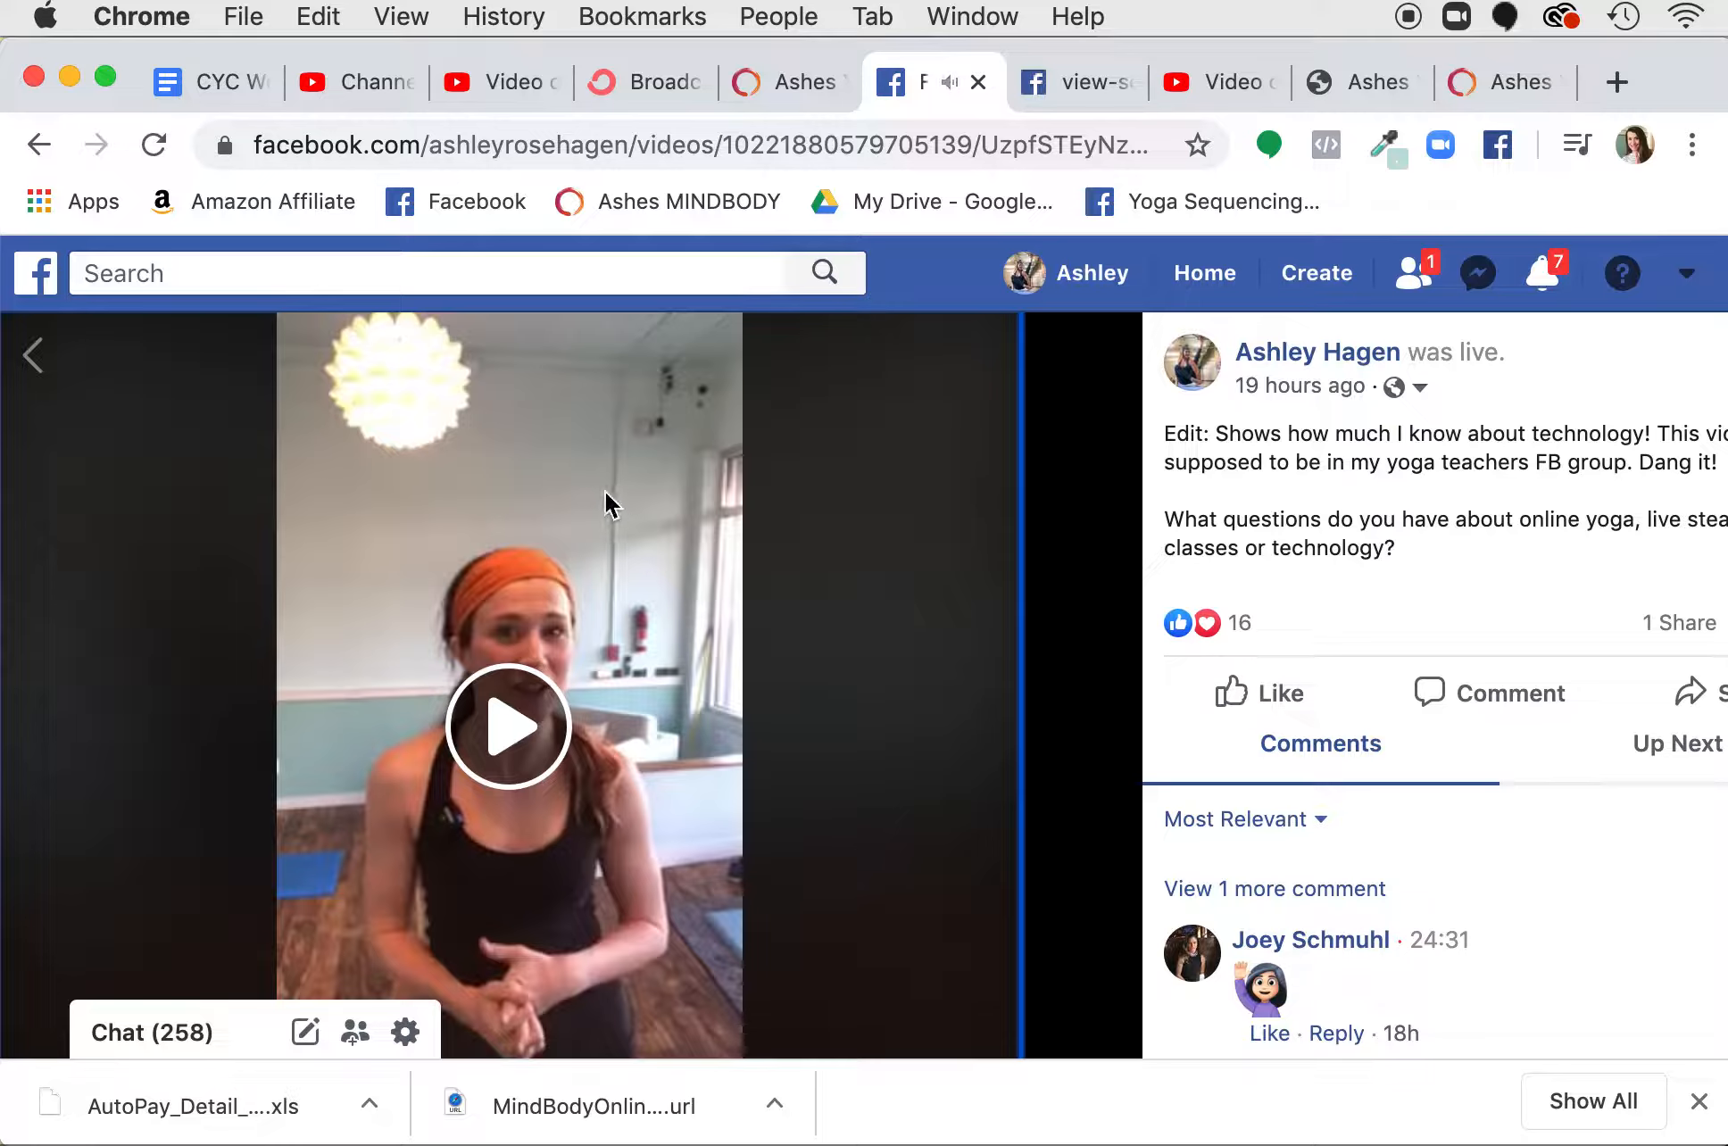
pyautogui.moveTo(528, 228)
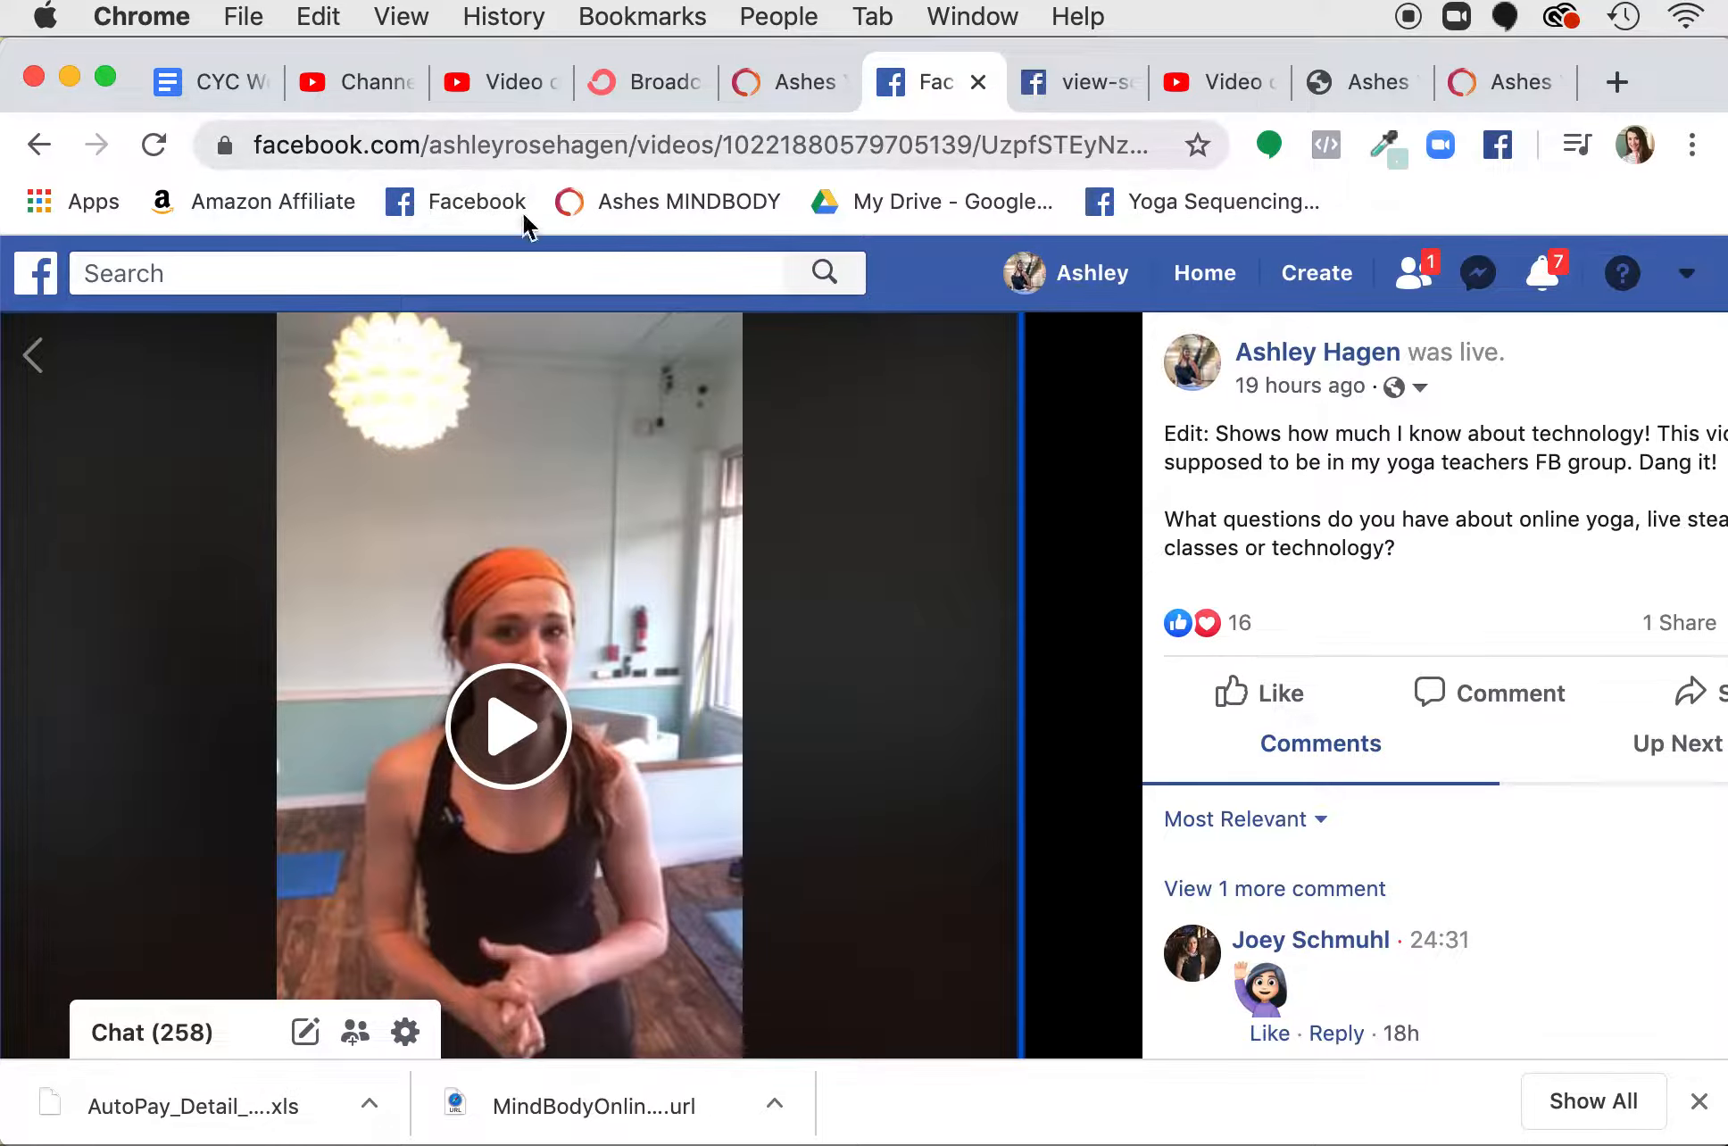
pyautogui.moveTo(988, 613)
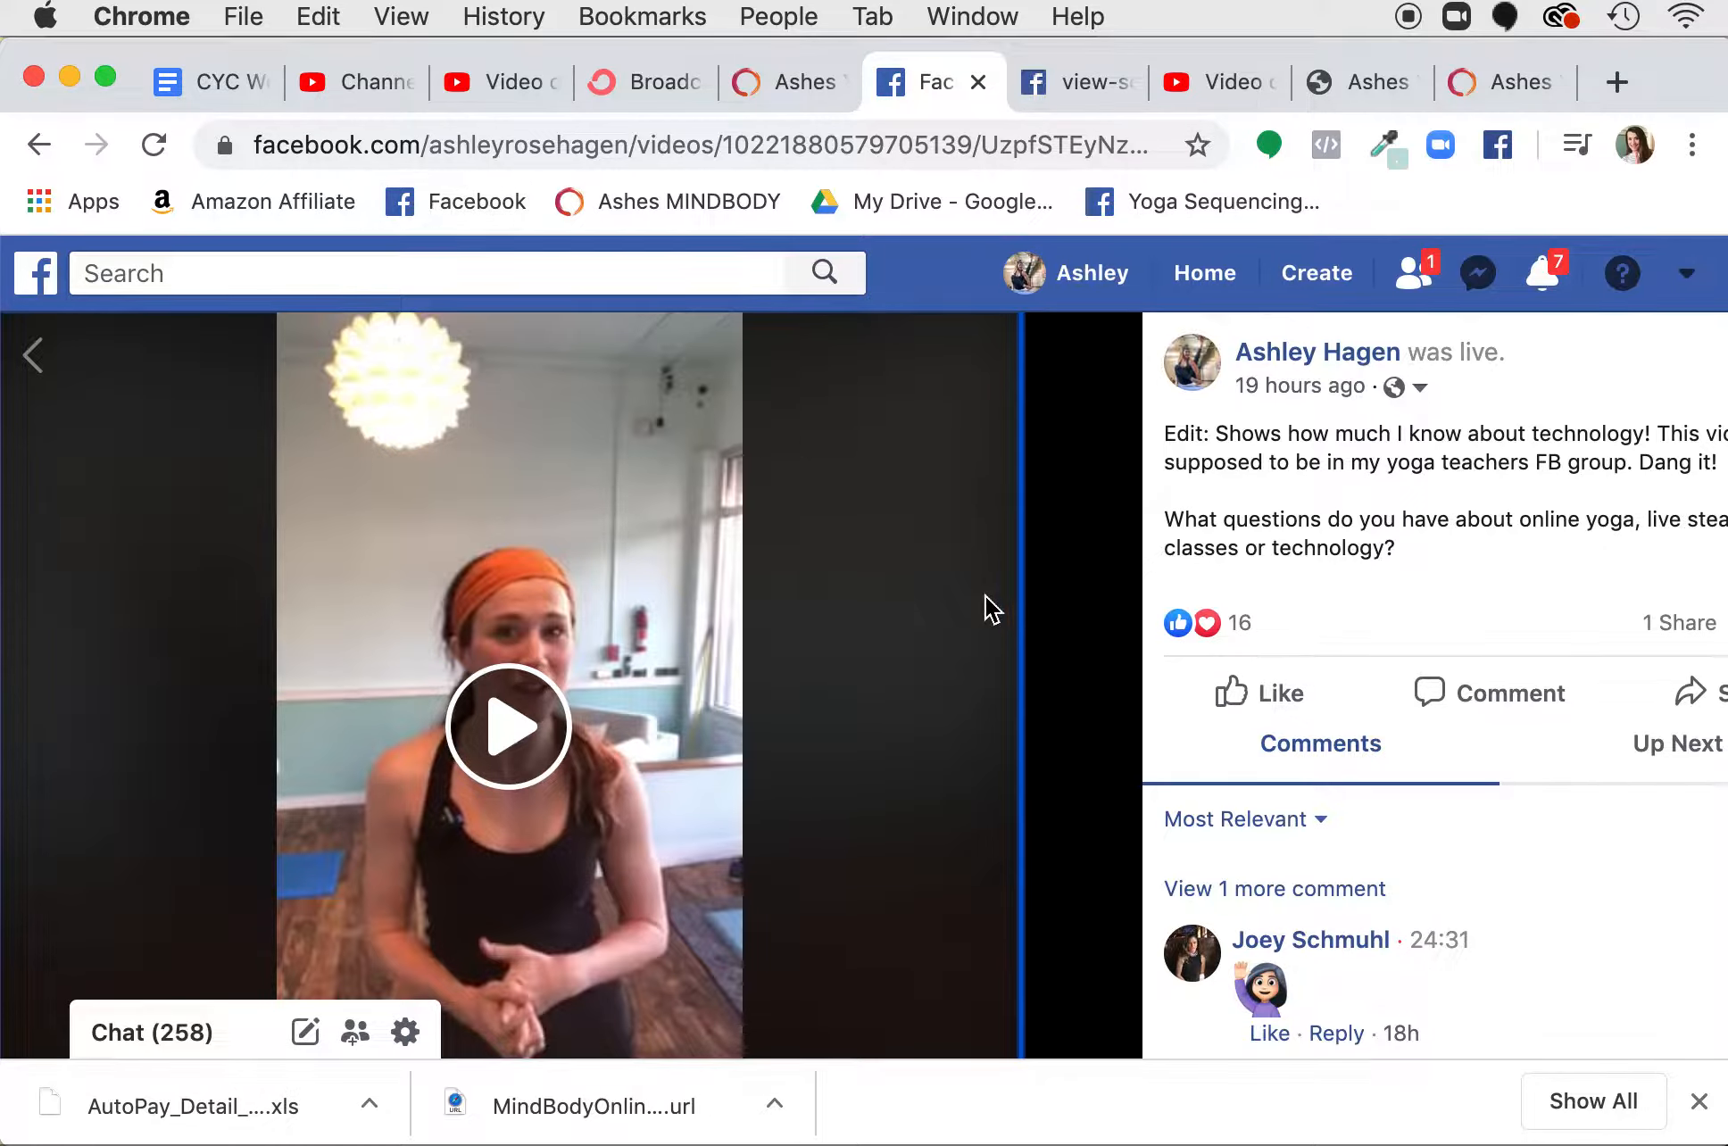
pyautogui.moveTo(673, 444)
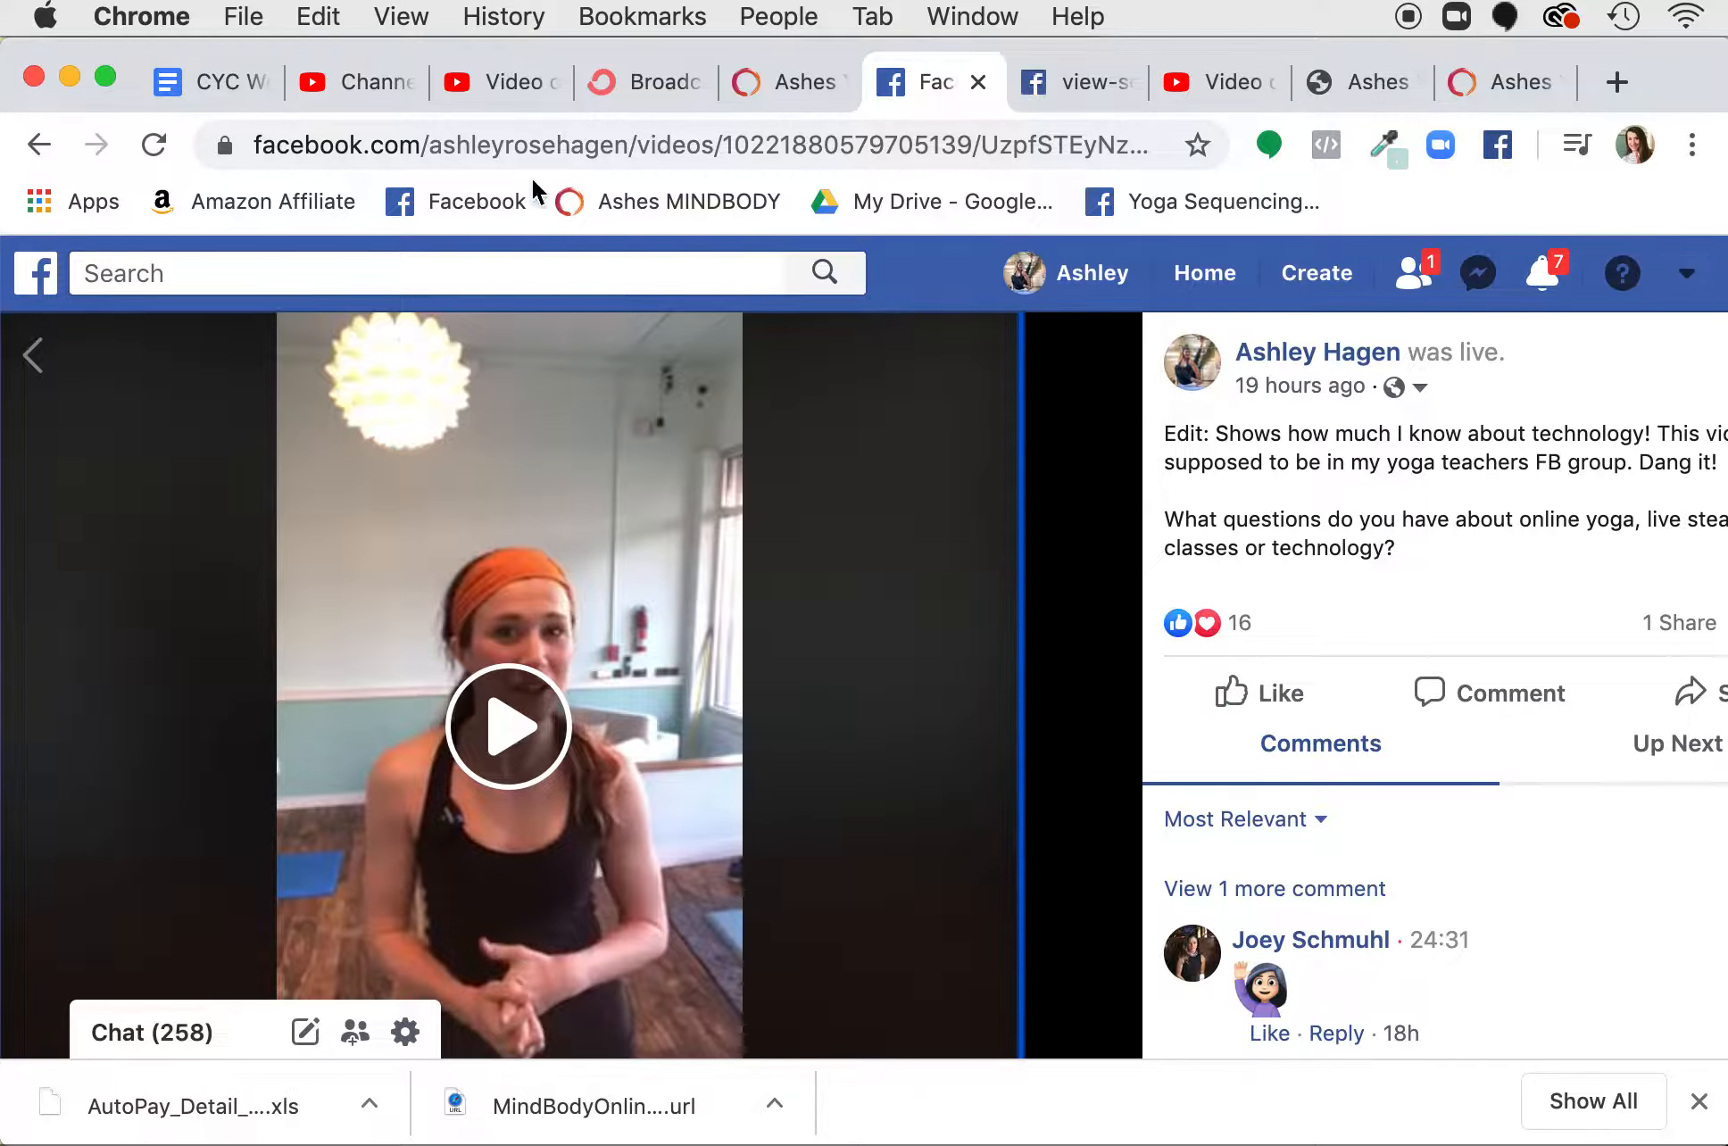
pyautogui.click(716, 145)
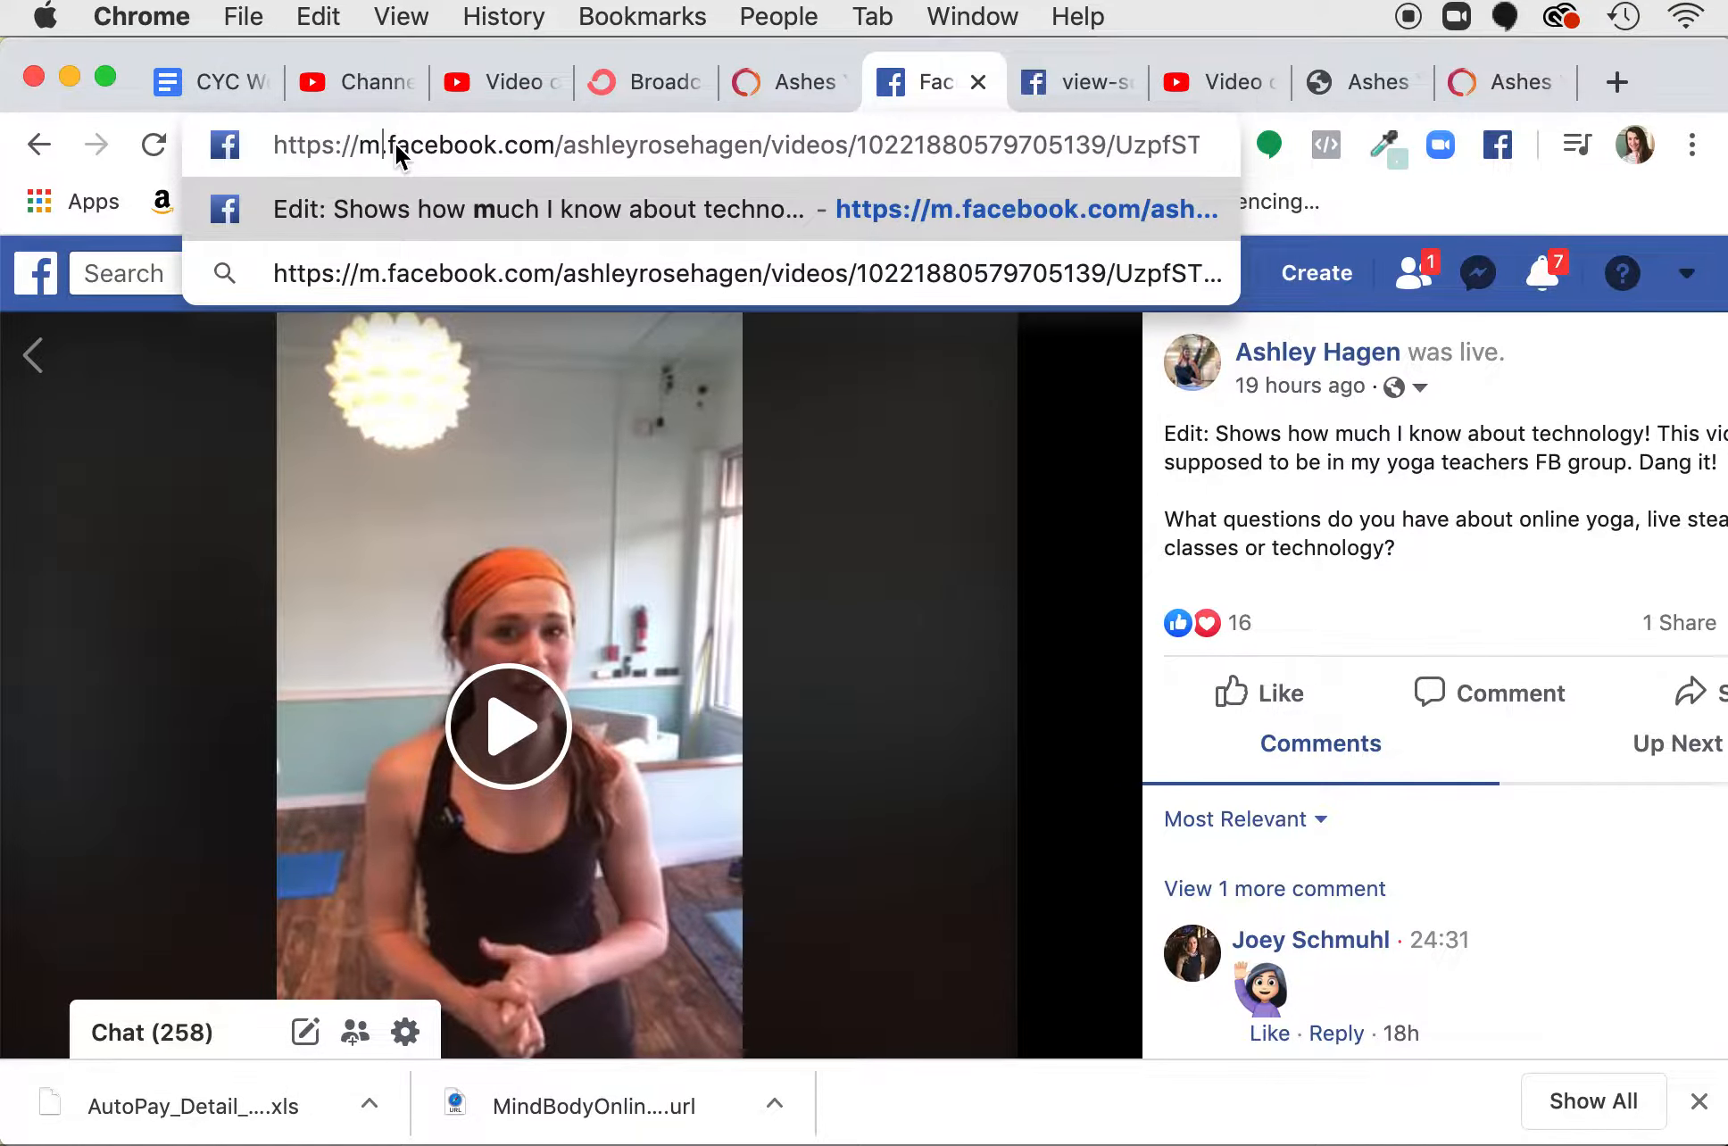
# Load the video post on m.facebook.com and start the video playing there.
pyautogui.press('Return')
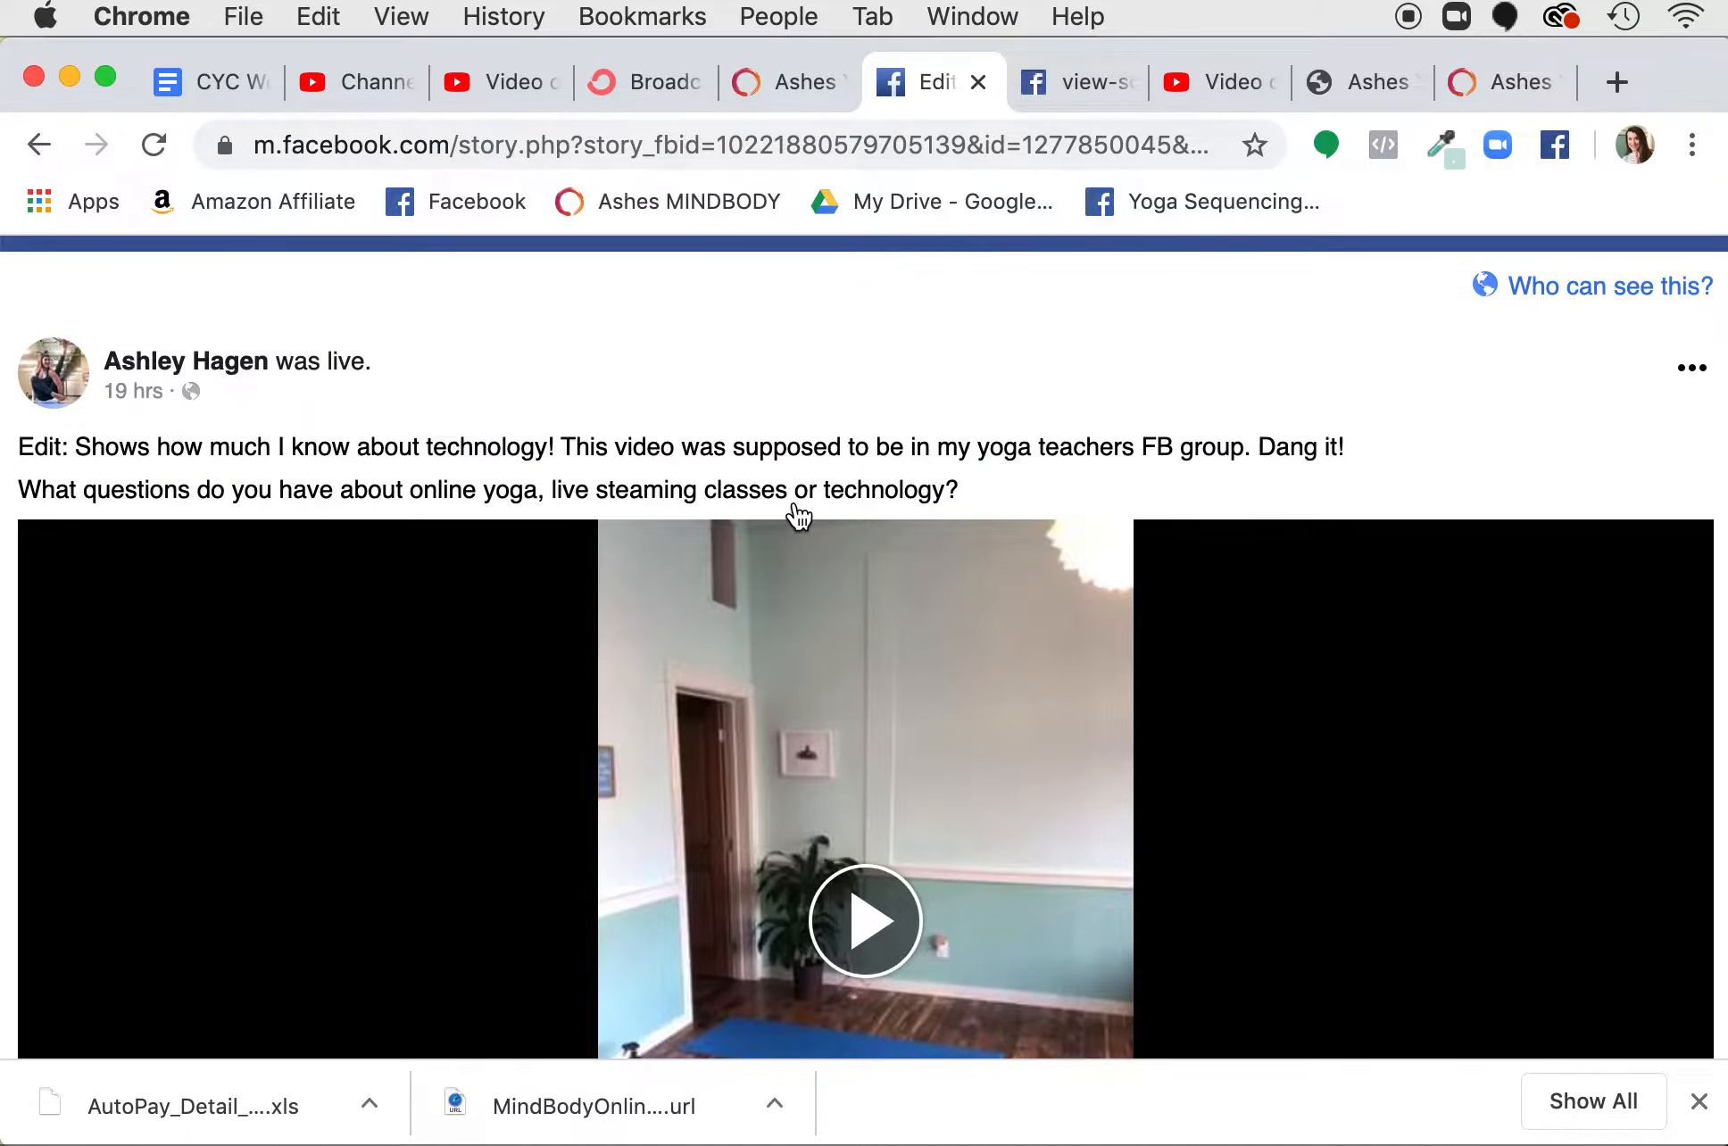
pyautogui.click(866, 921)
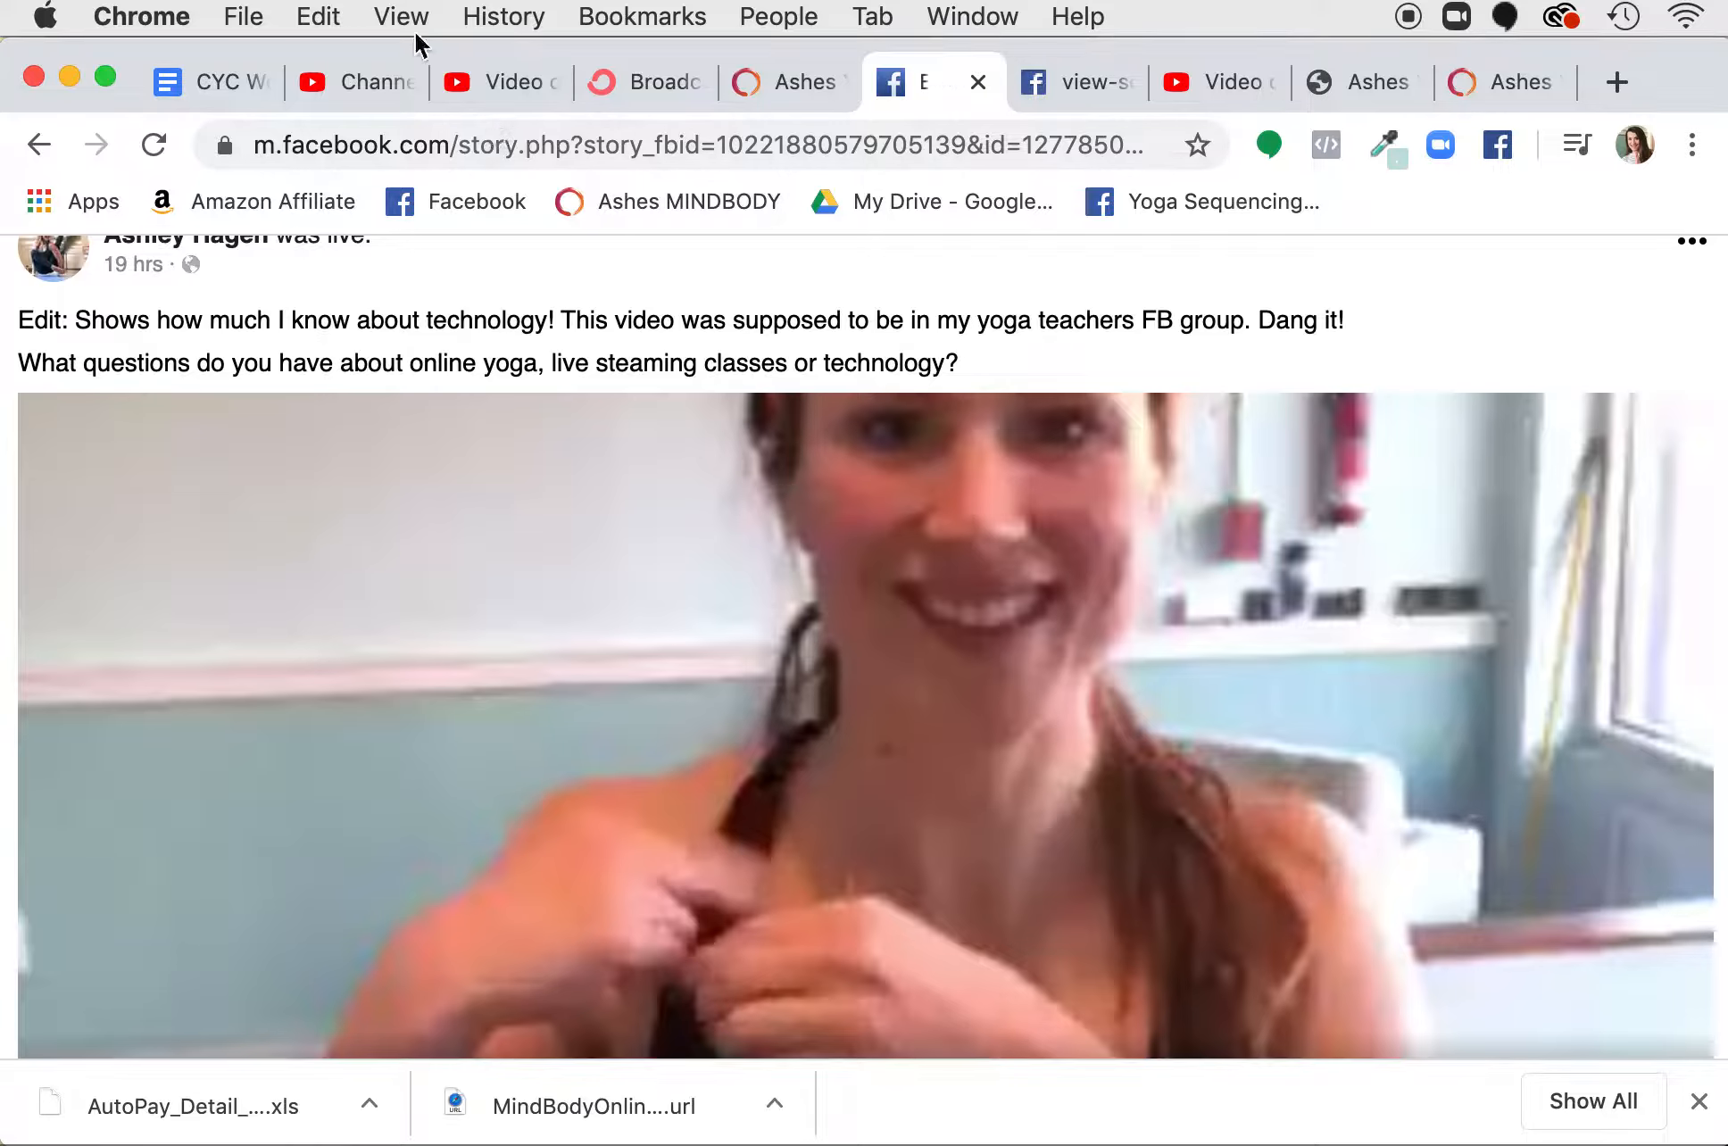
# Inspect the mobile page's video element via View > Developer to reveal its fbcdn.net src.
pyautogui.click(399, 17)
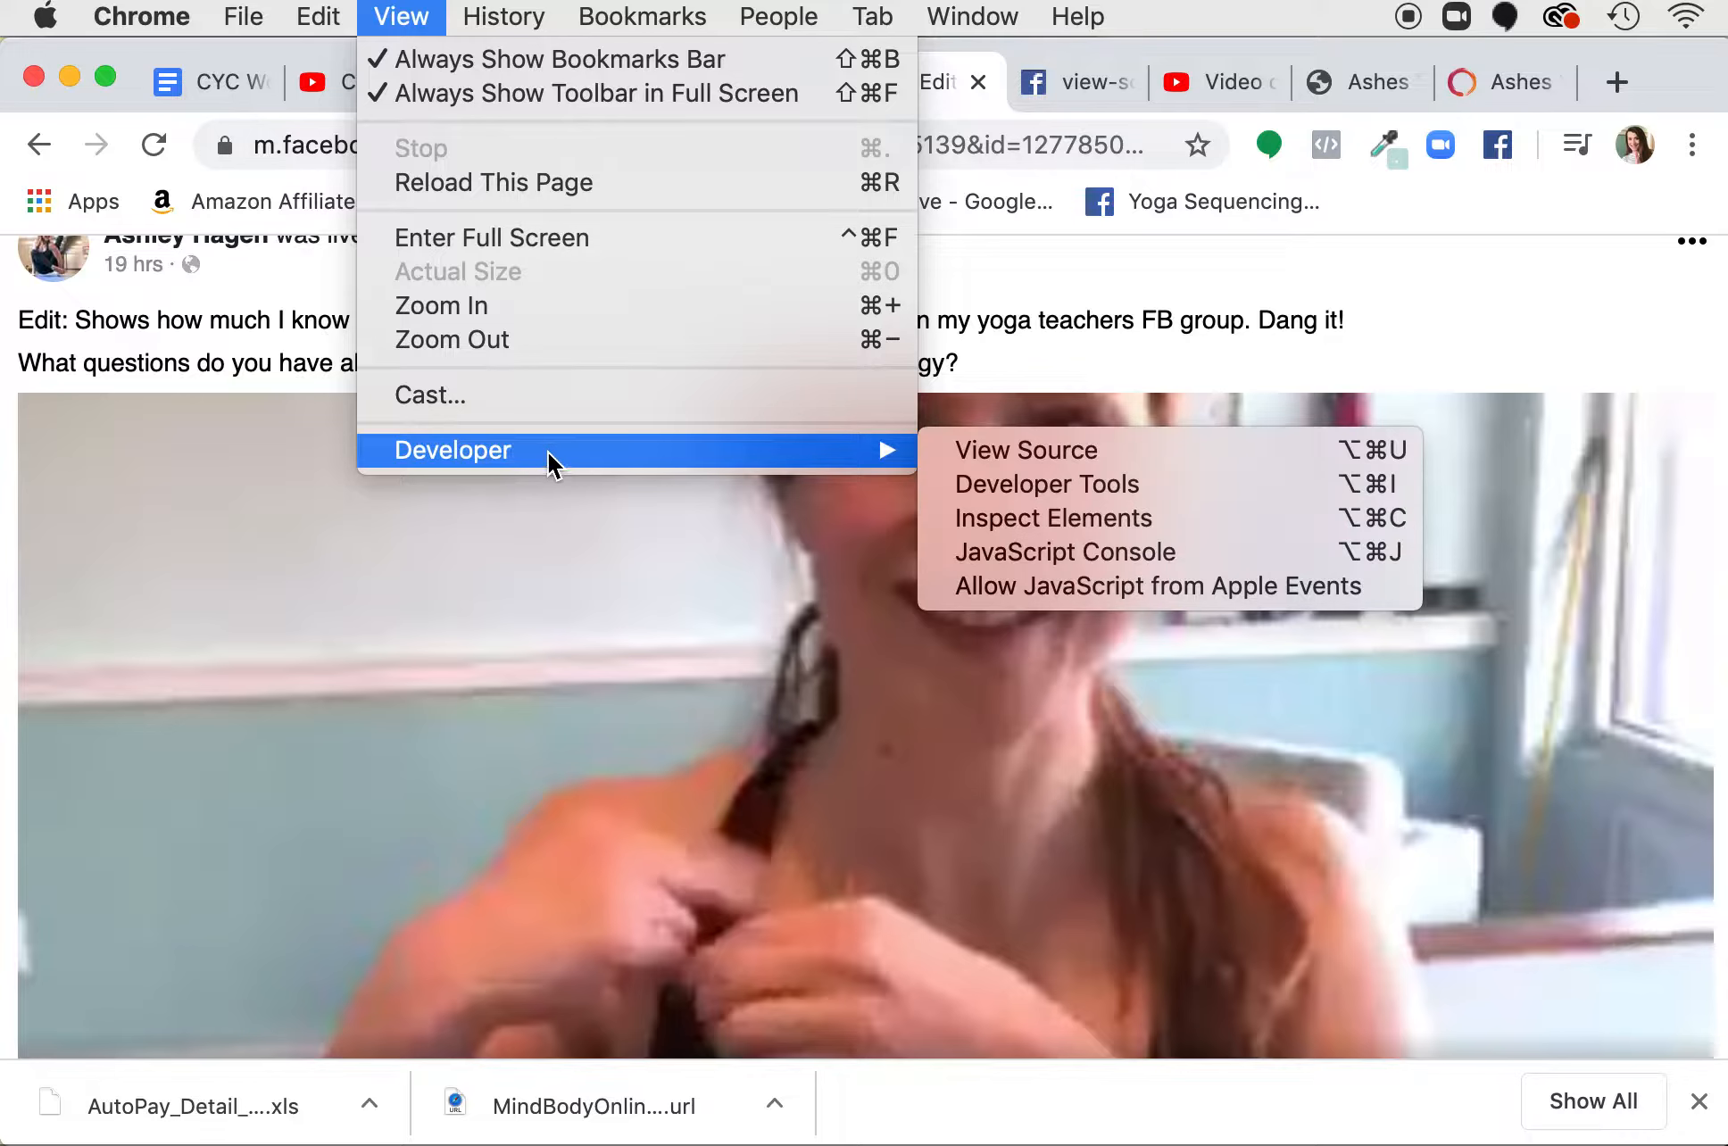
pyautogui.moveTo(1054, 517)
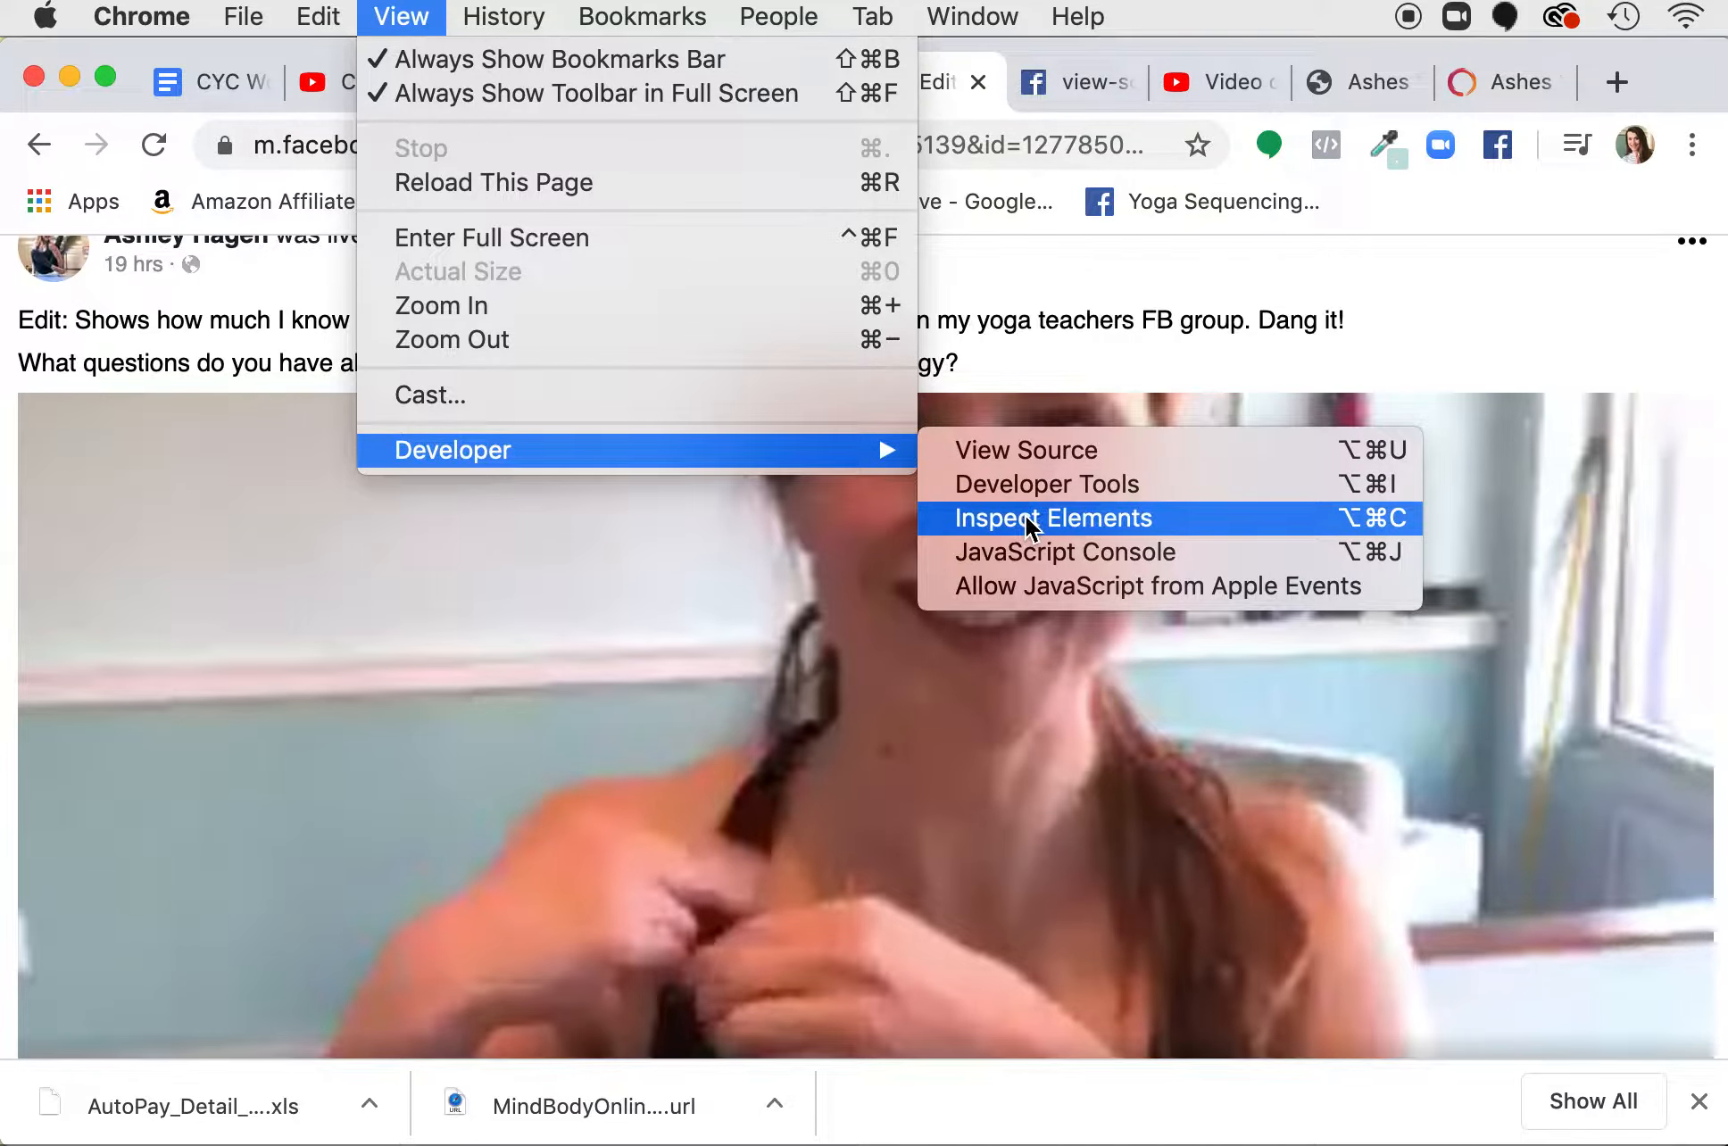
pyautogui.click(1050, 518)
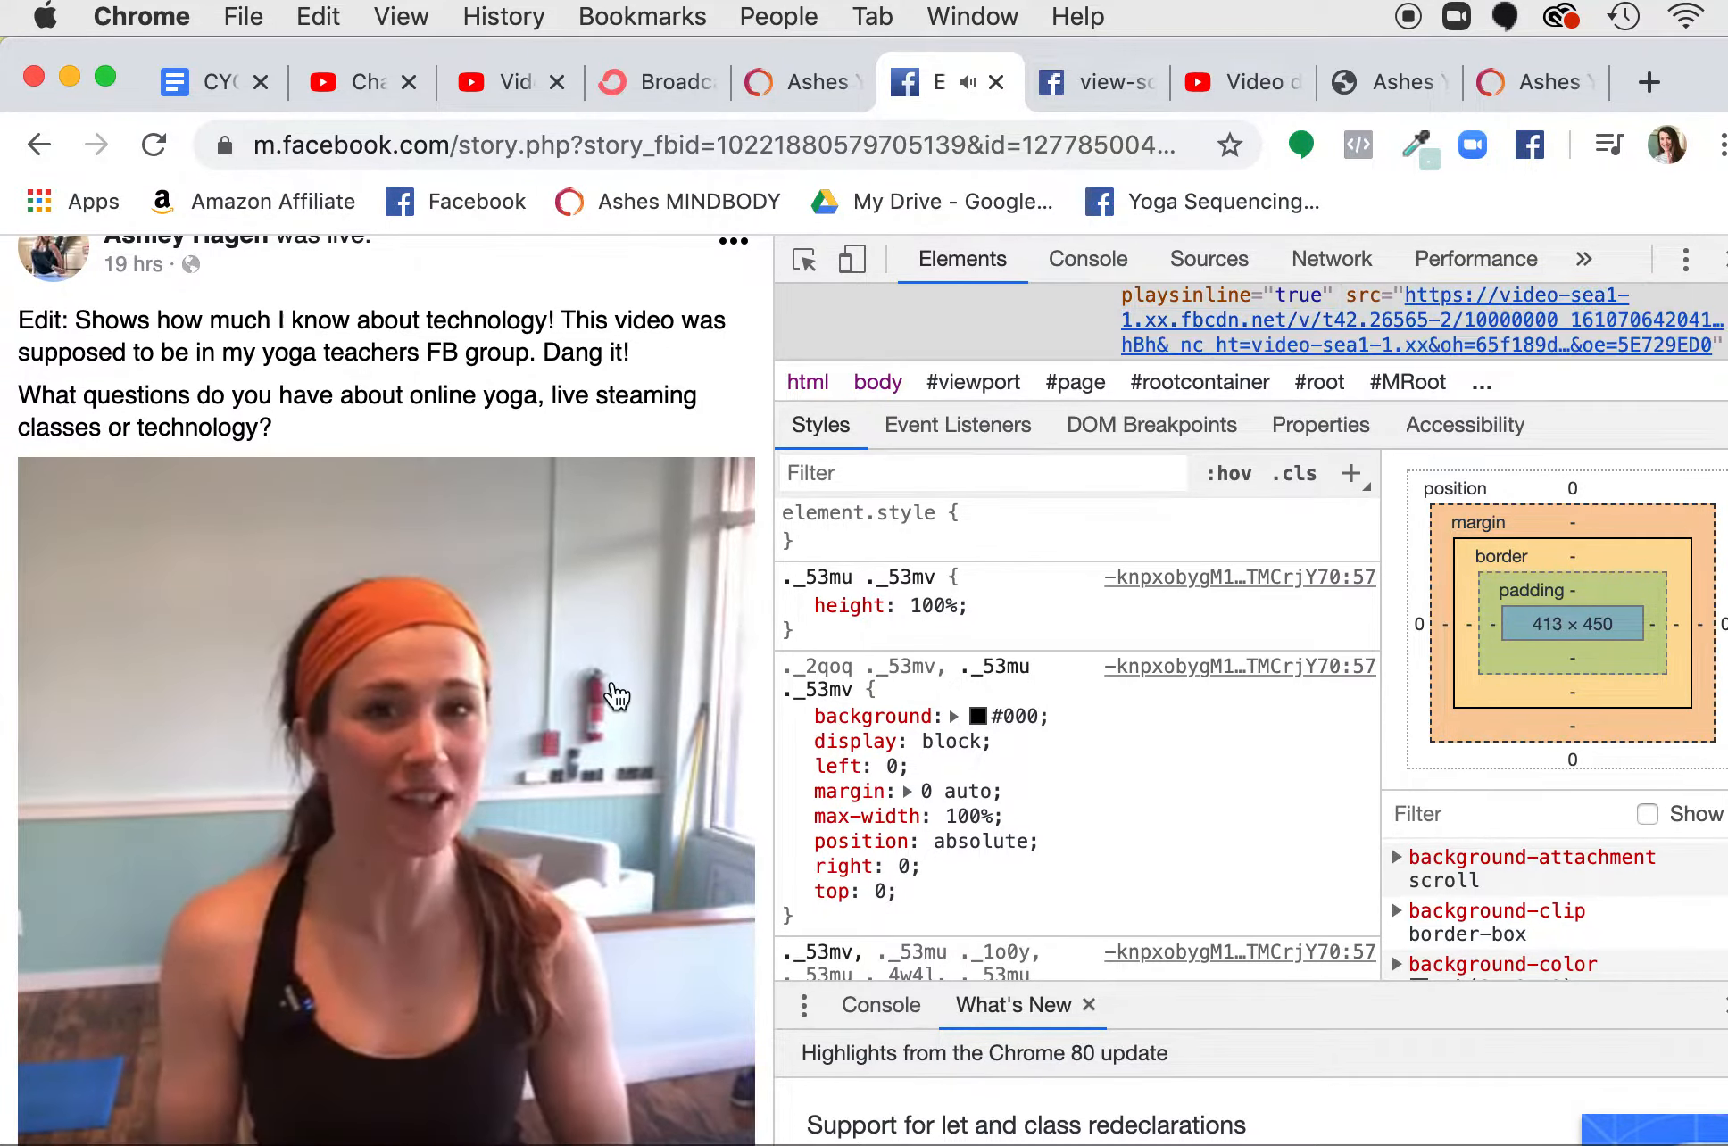
# Open the video's fbcdn.net source address as a raw video in a new tab.
pyautogui.click(1650, 82)
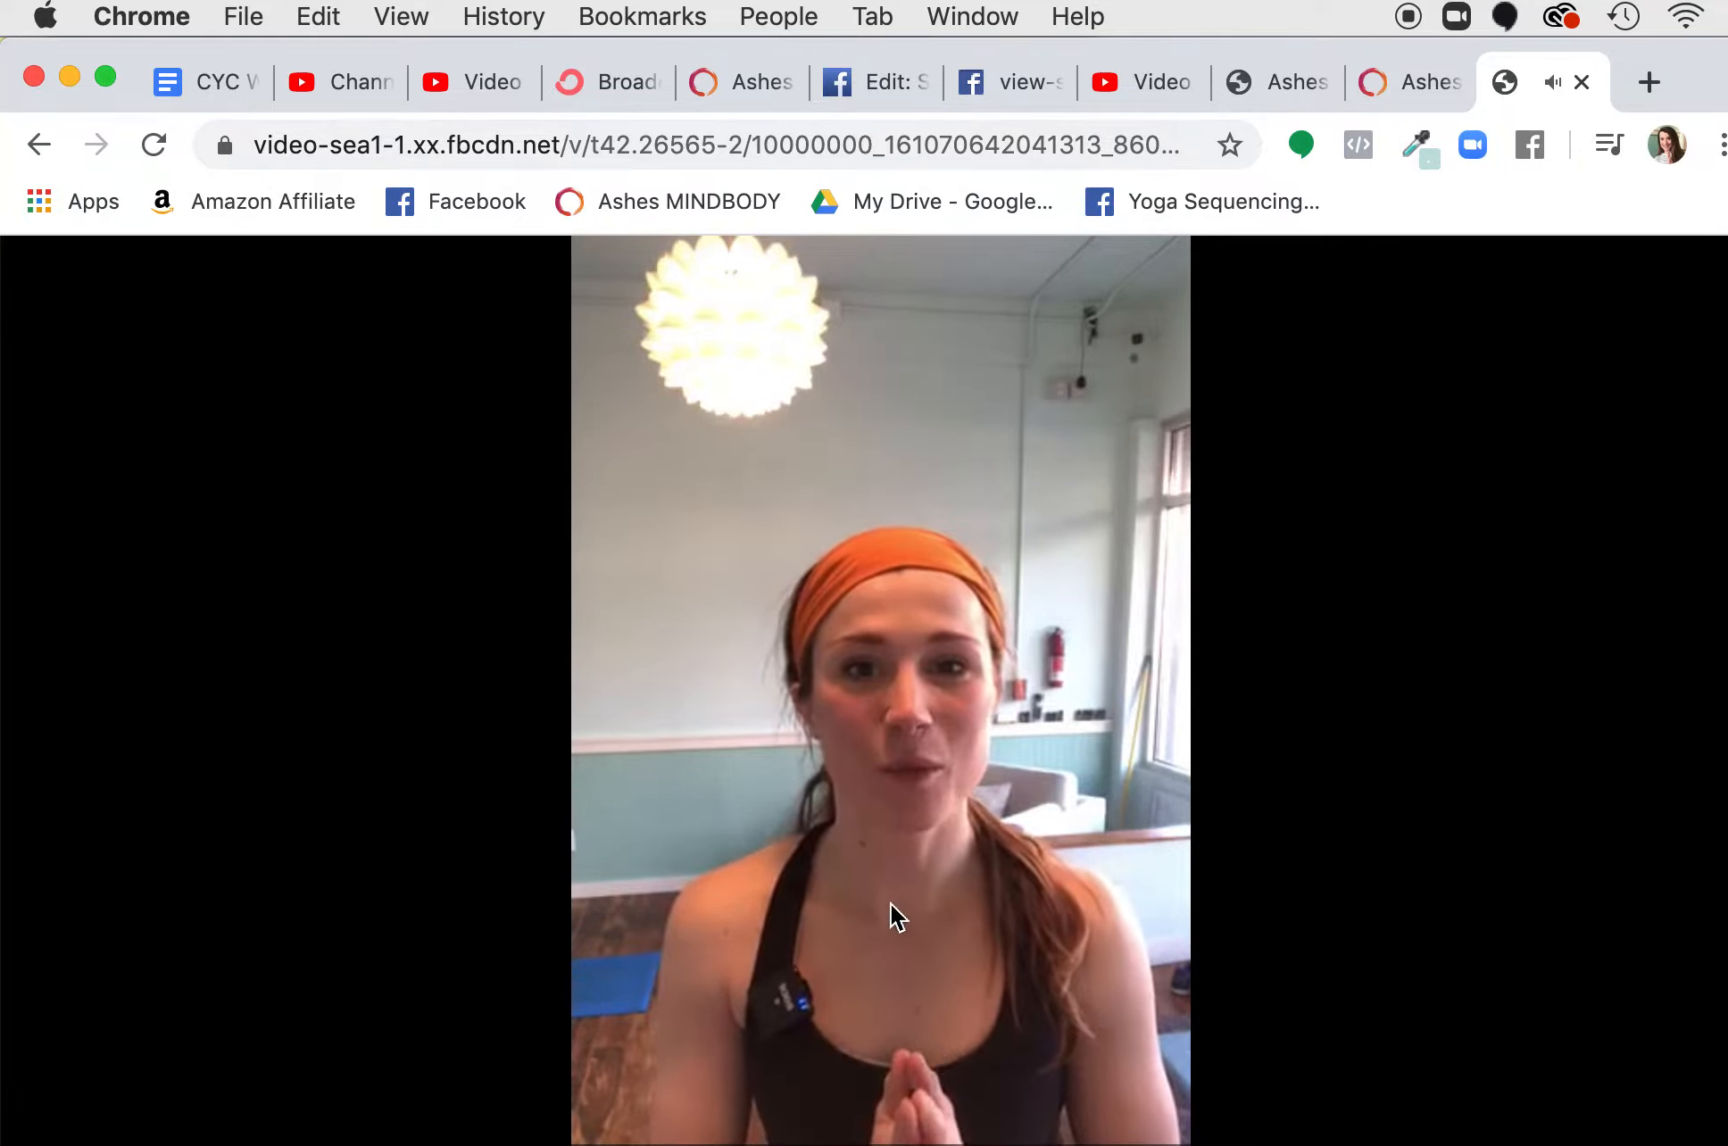
# Save the raw video via Save Video As… to the Desktop as an MPEG-4 movie.
pyautogui.rightClick(892, 914)
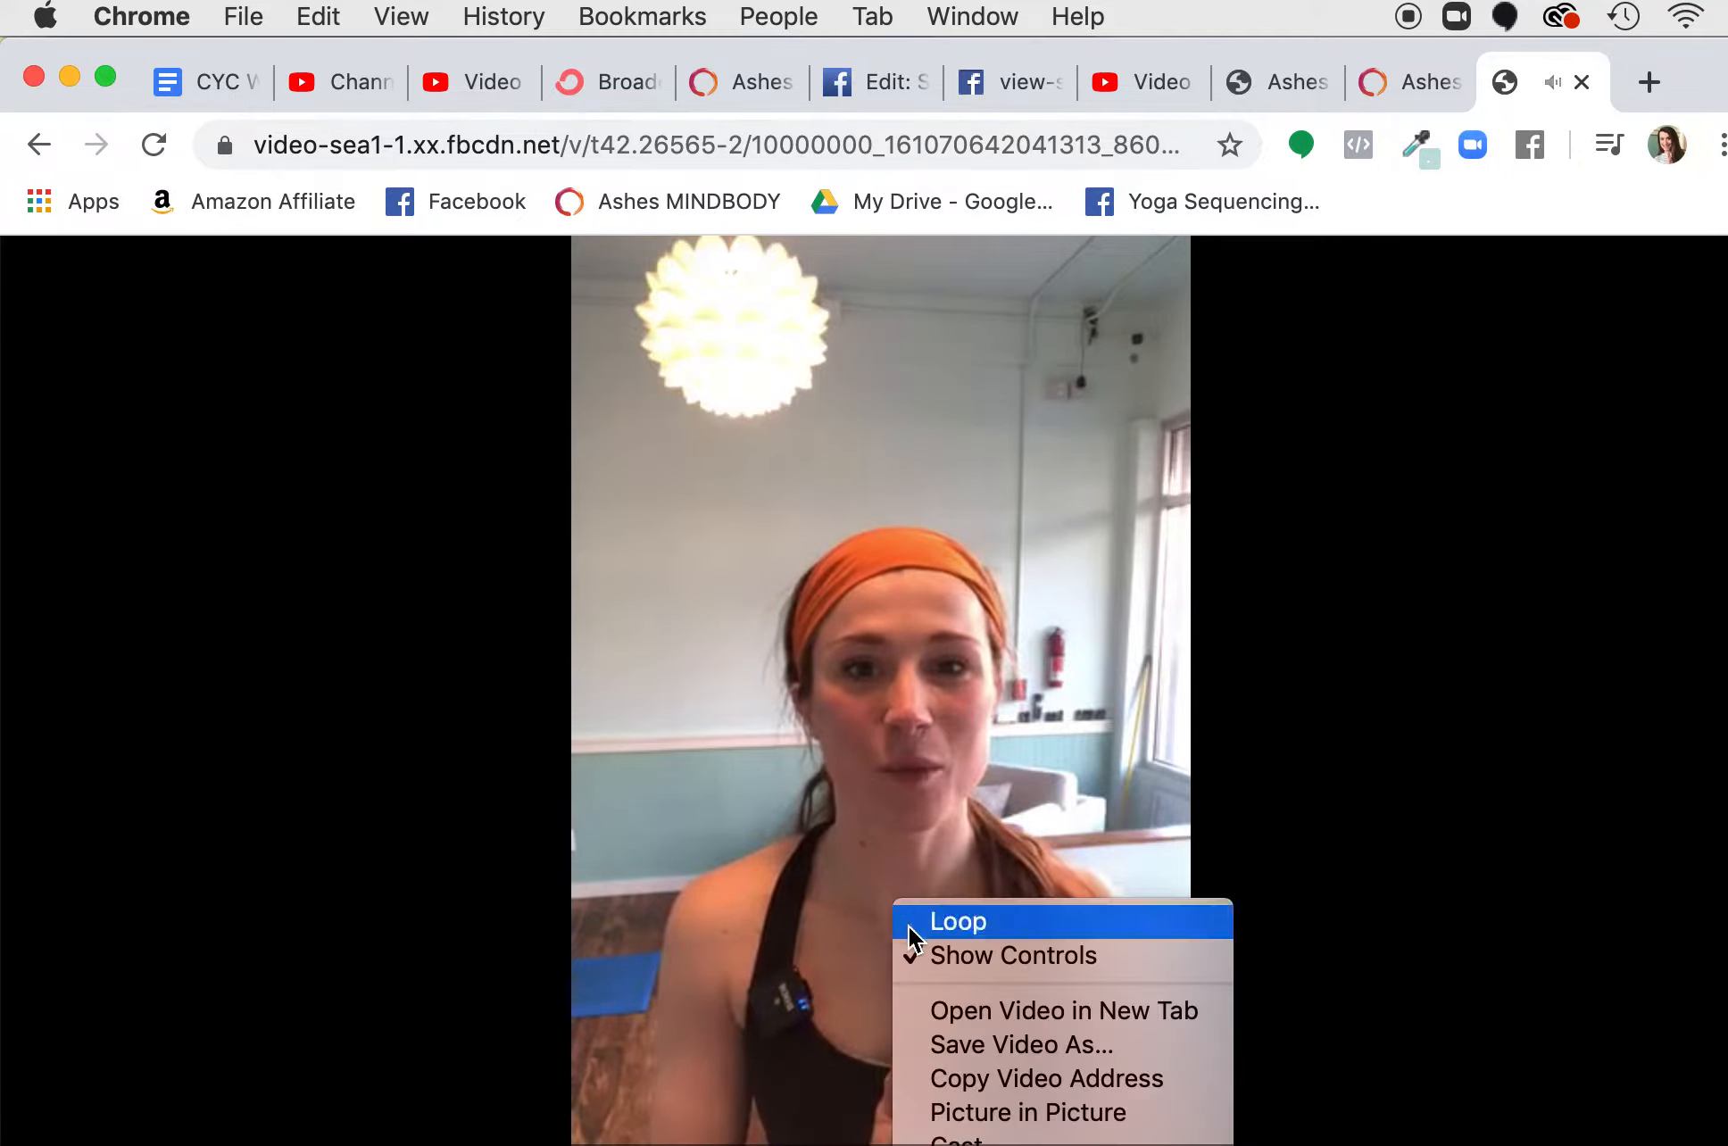
pyautogui.moveTo(1025, 1044)
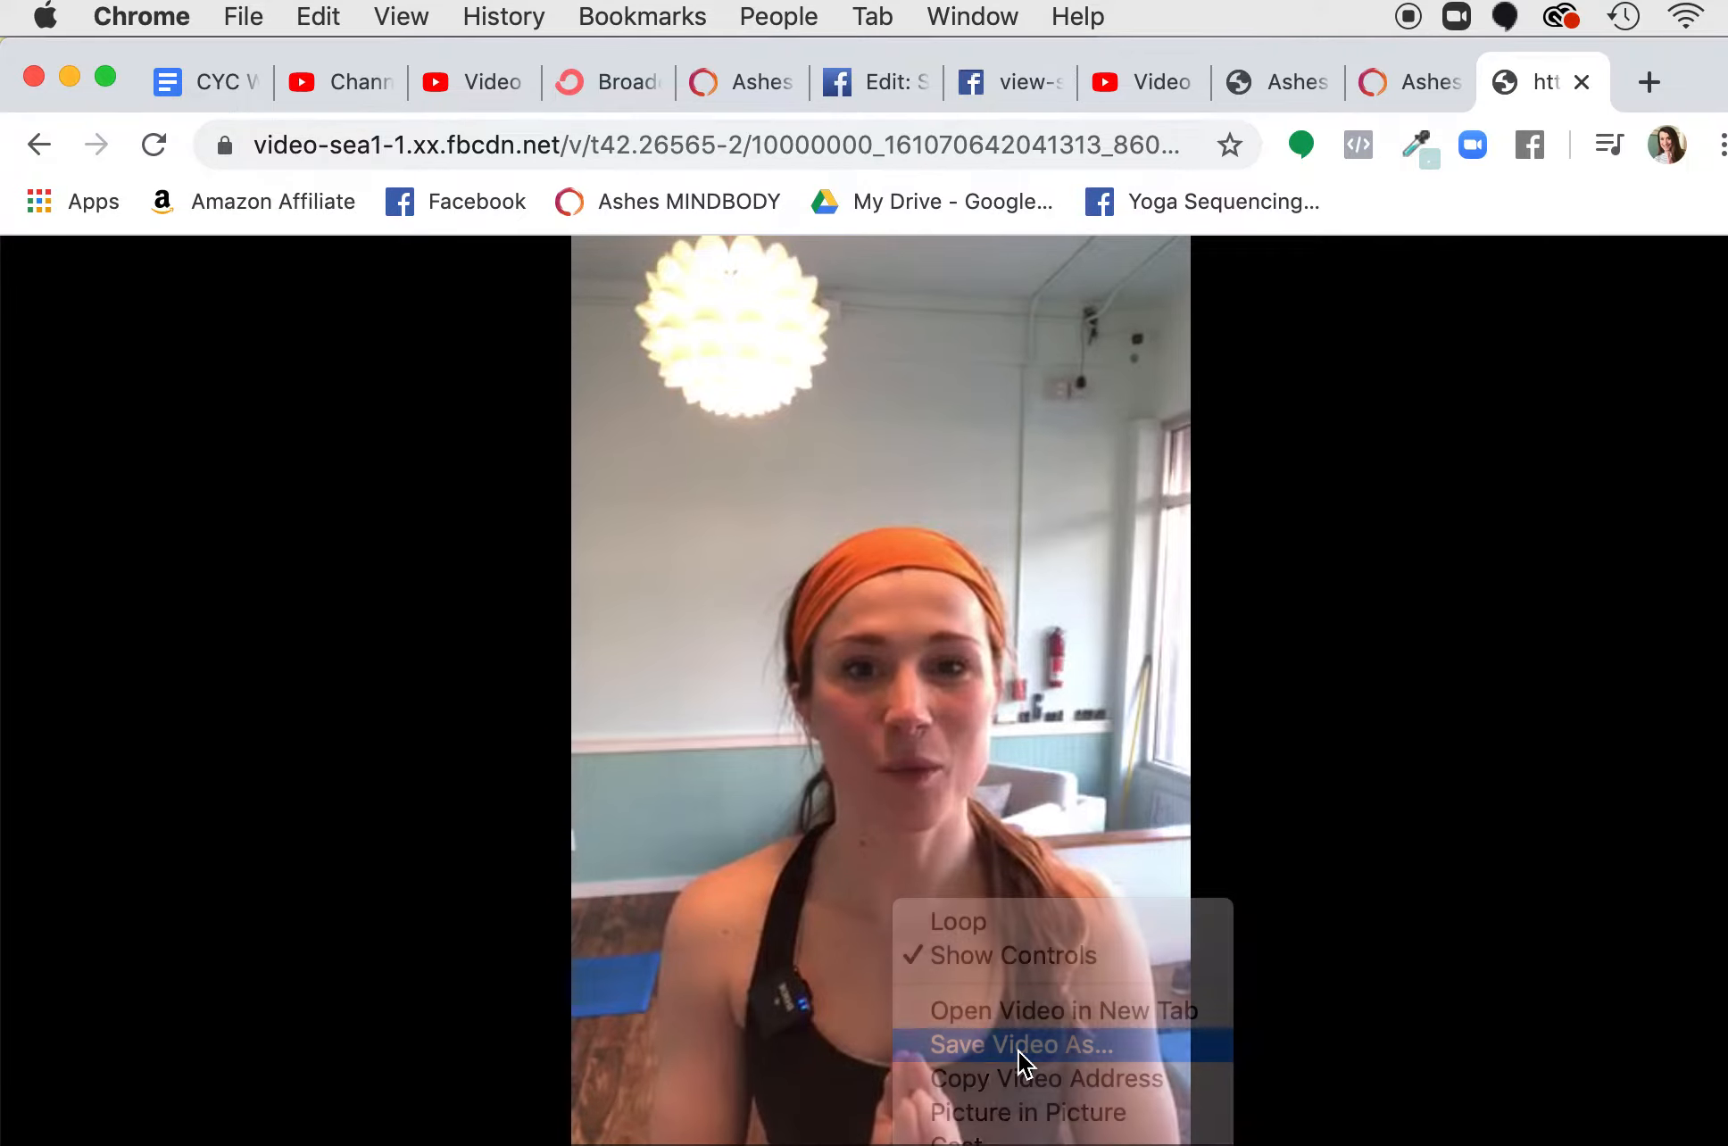
pyautogui.click(1025, 1045)
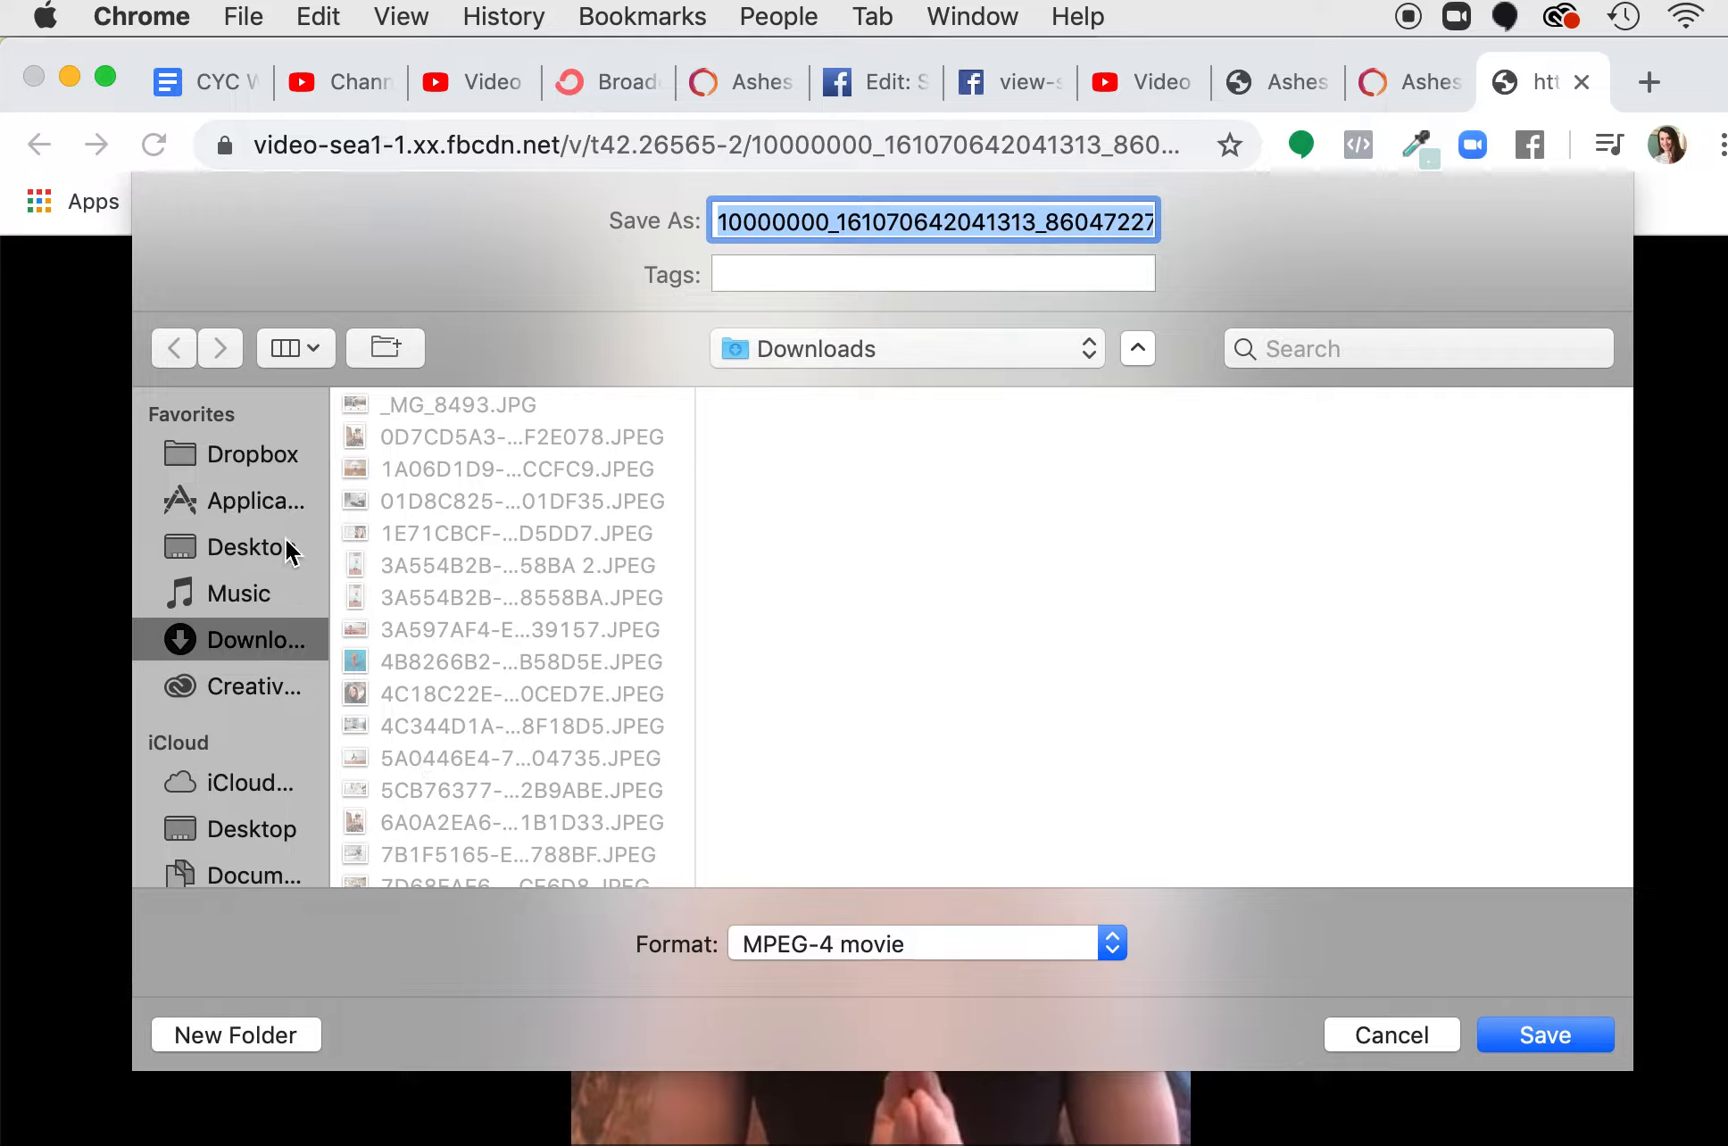
pyautogui.click(241, 547)
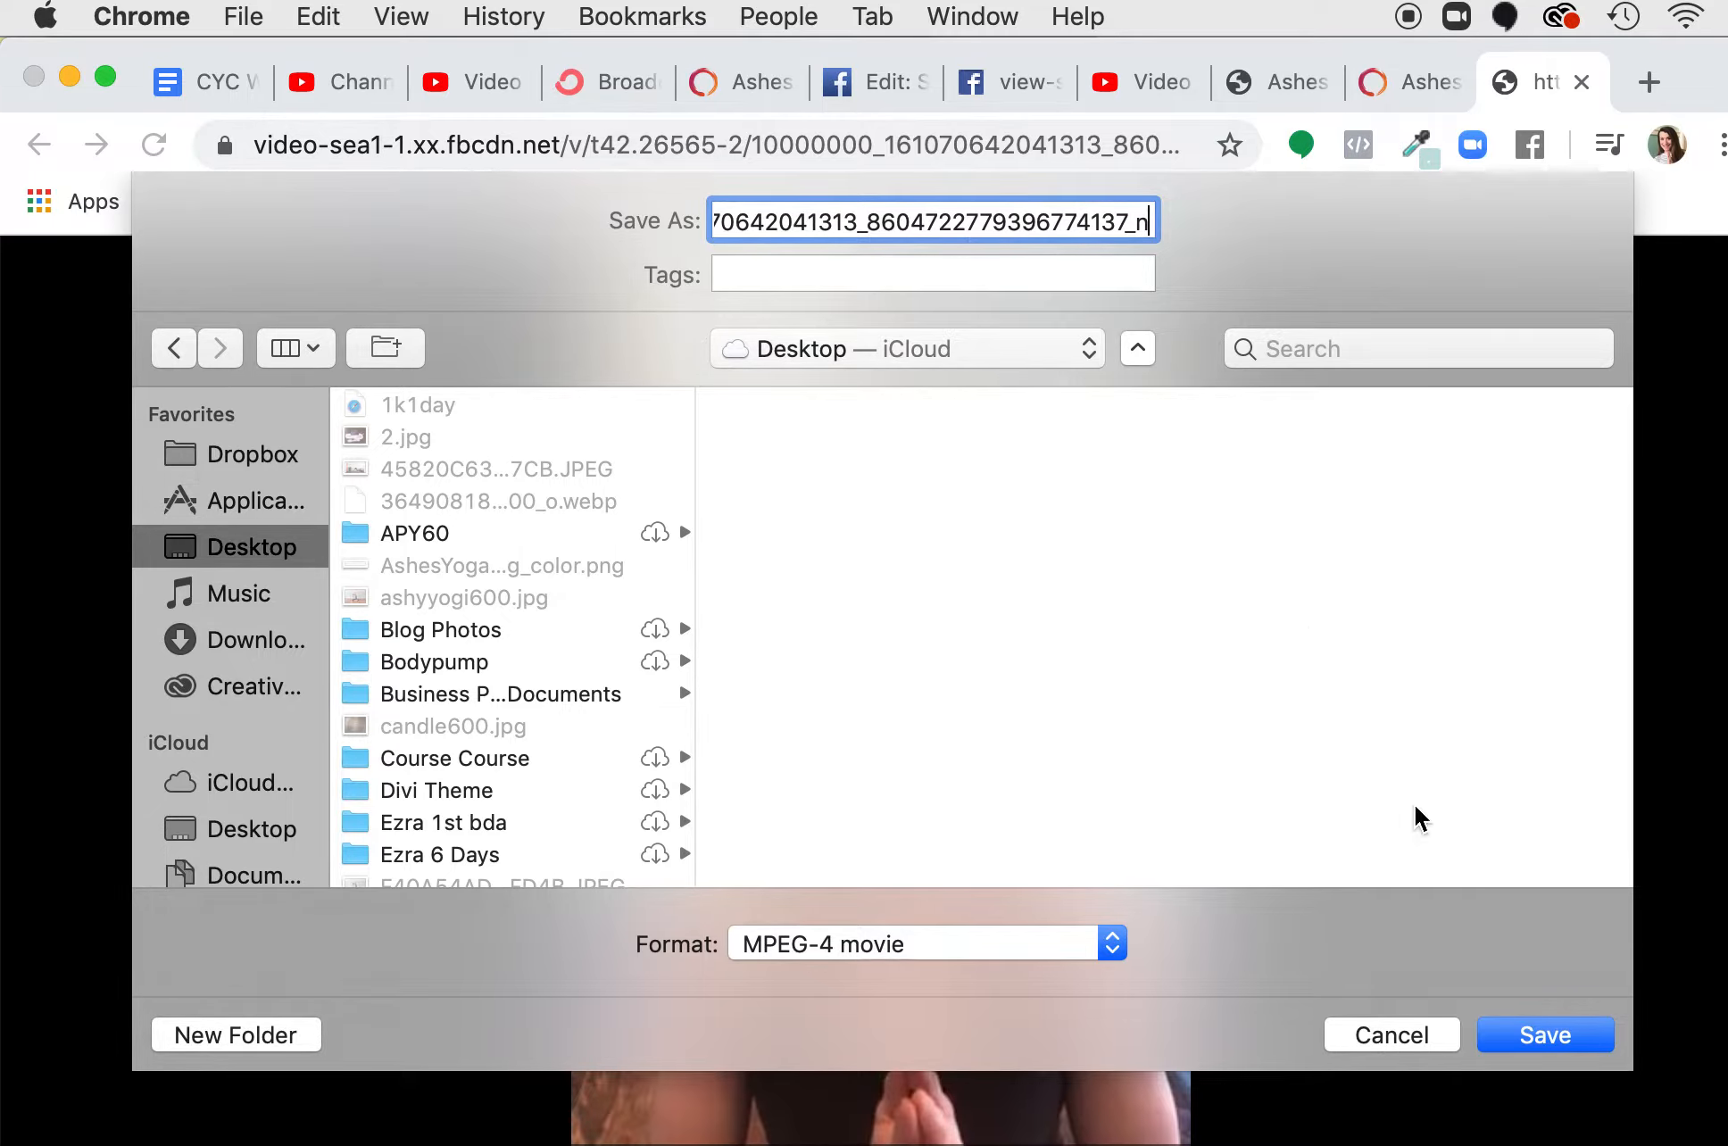
pyautogui.click(1389, 1036)
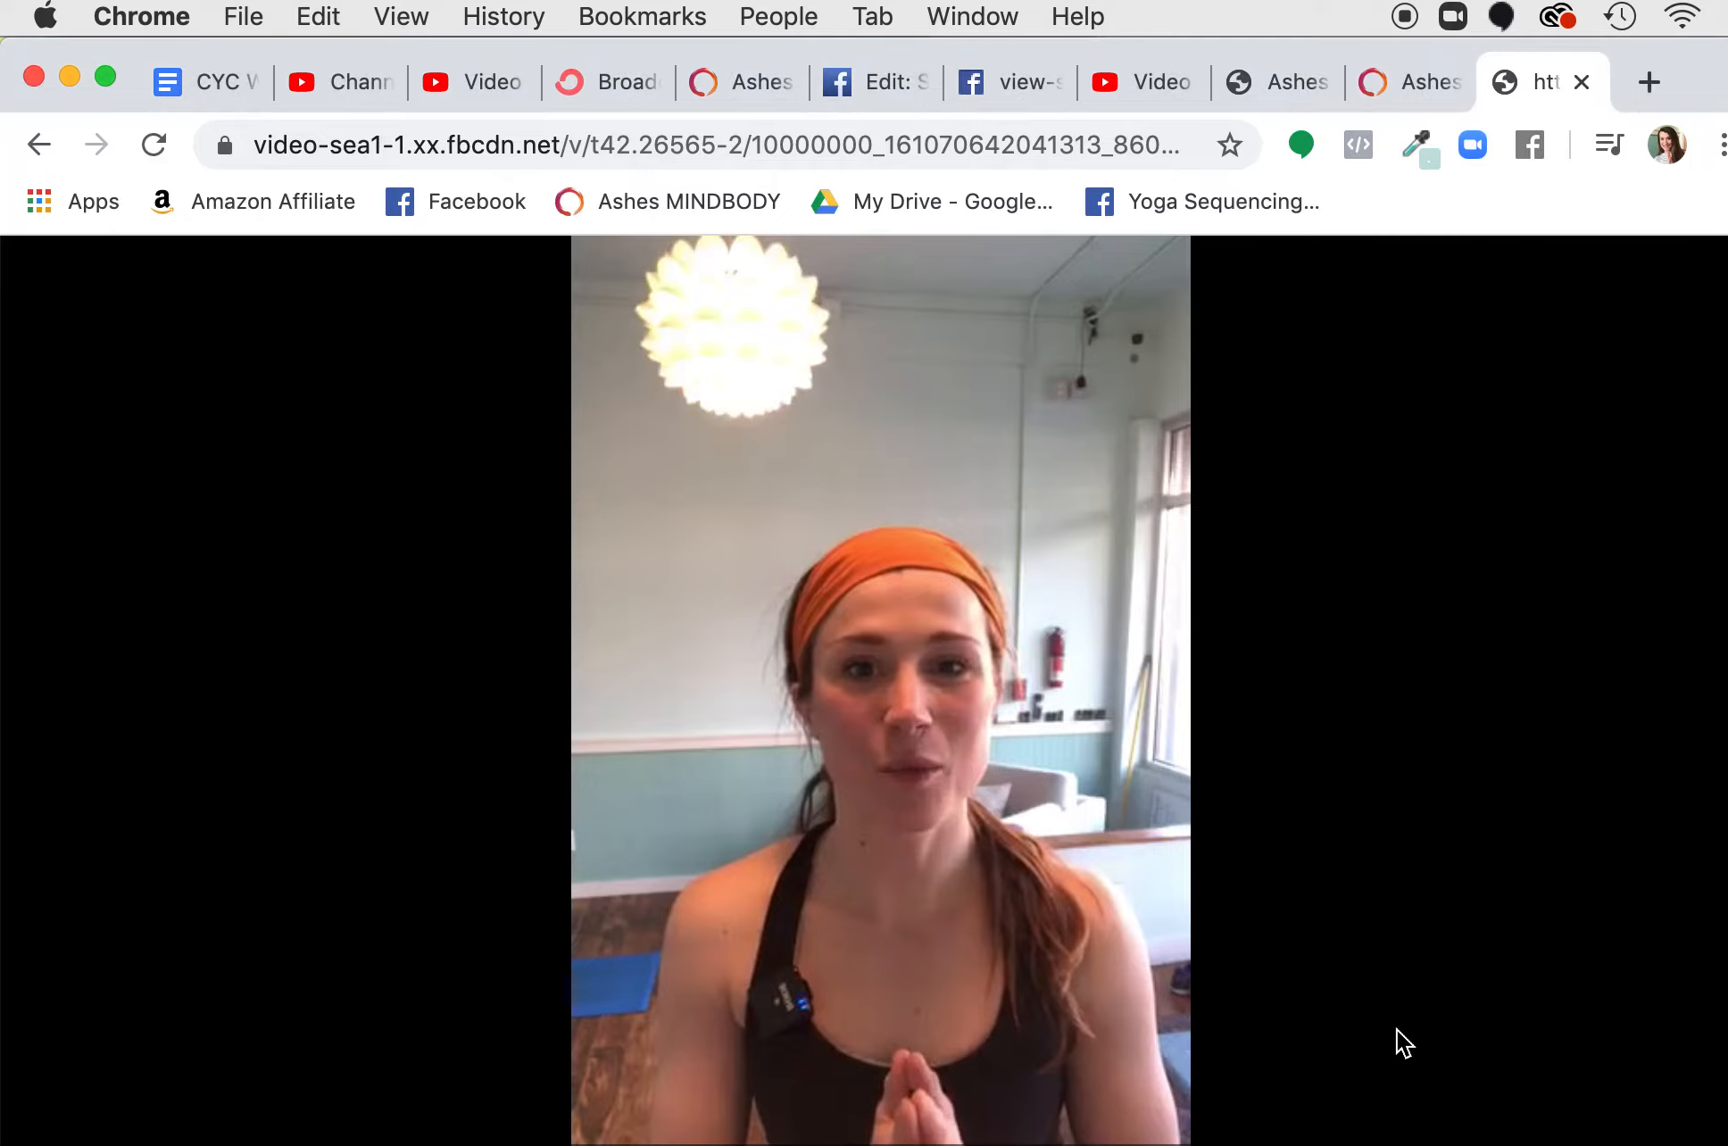
pyautogui.moveTo(816, 695)
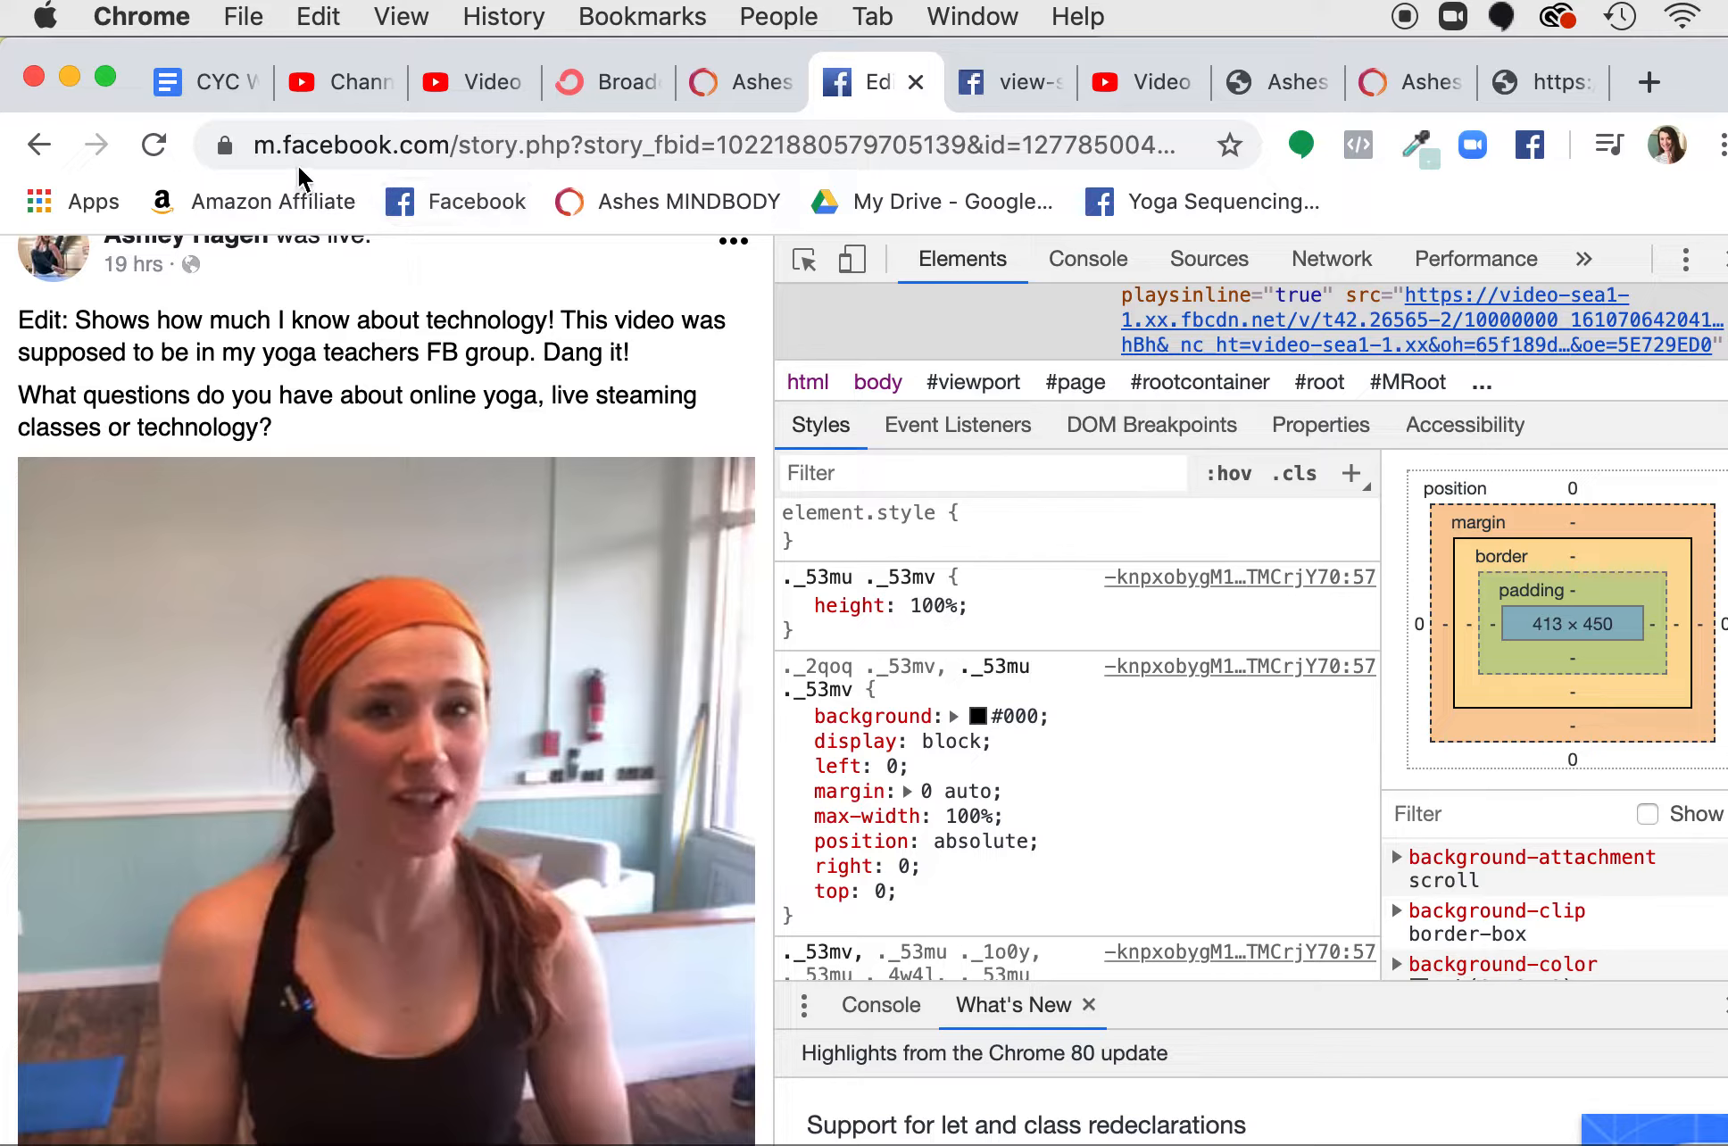
pyautogui.moveTo(398, 18)
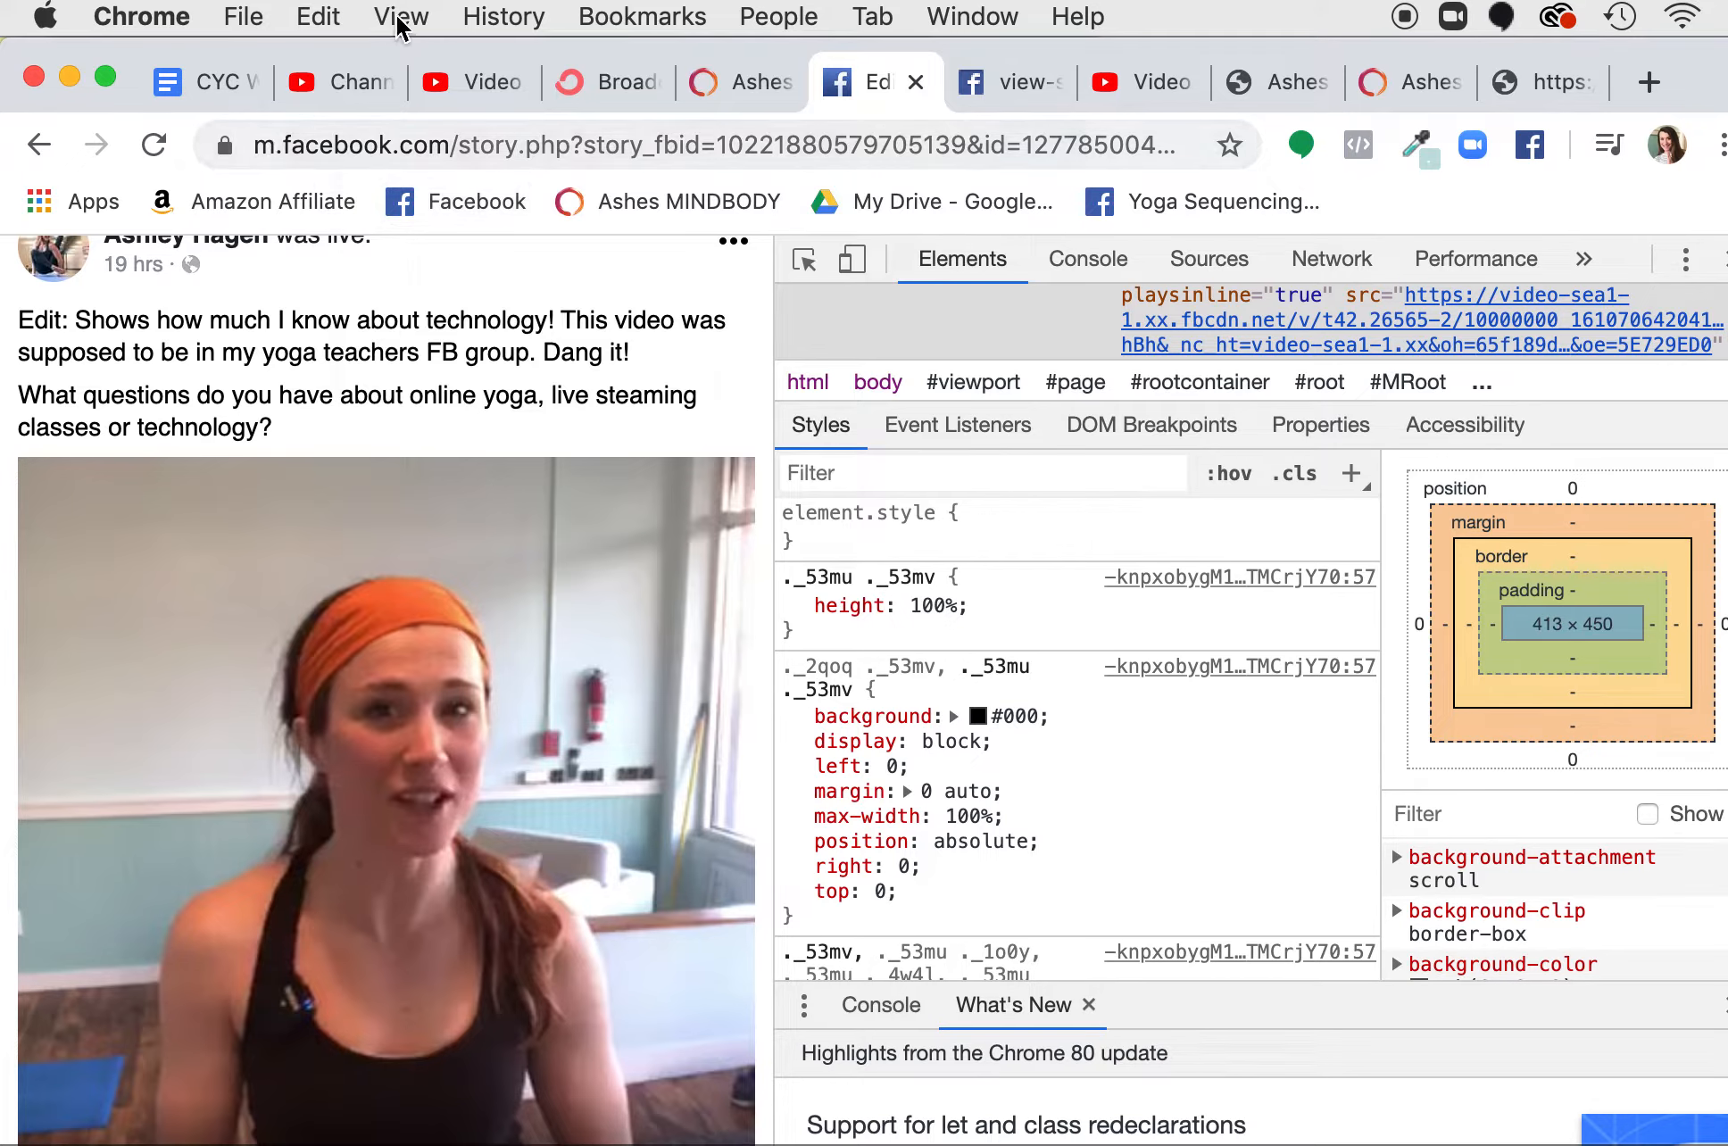
pyautogui.click(398, 16)
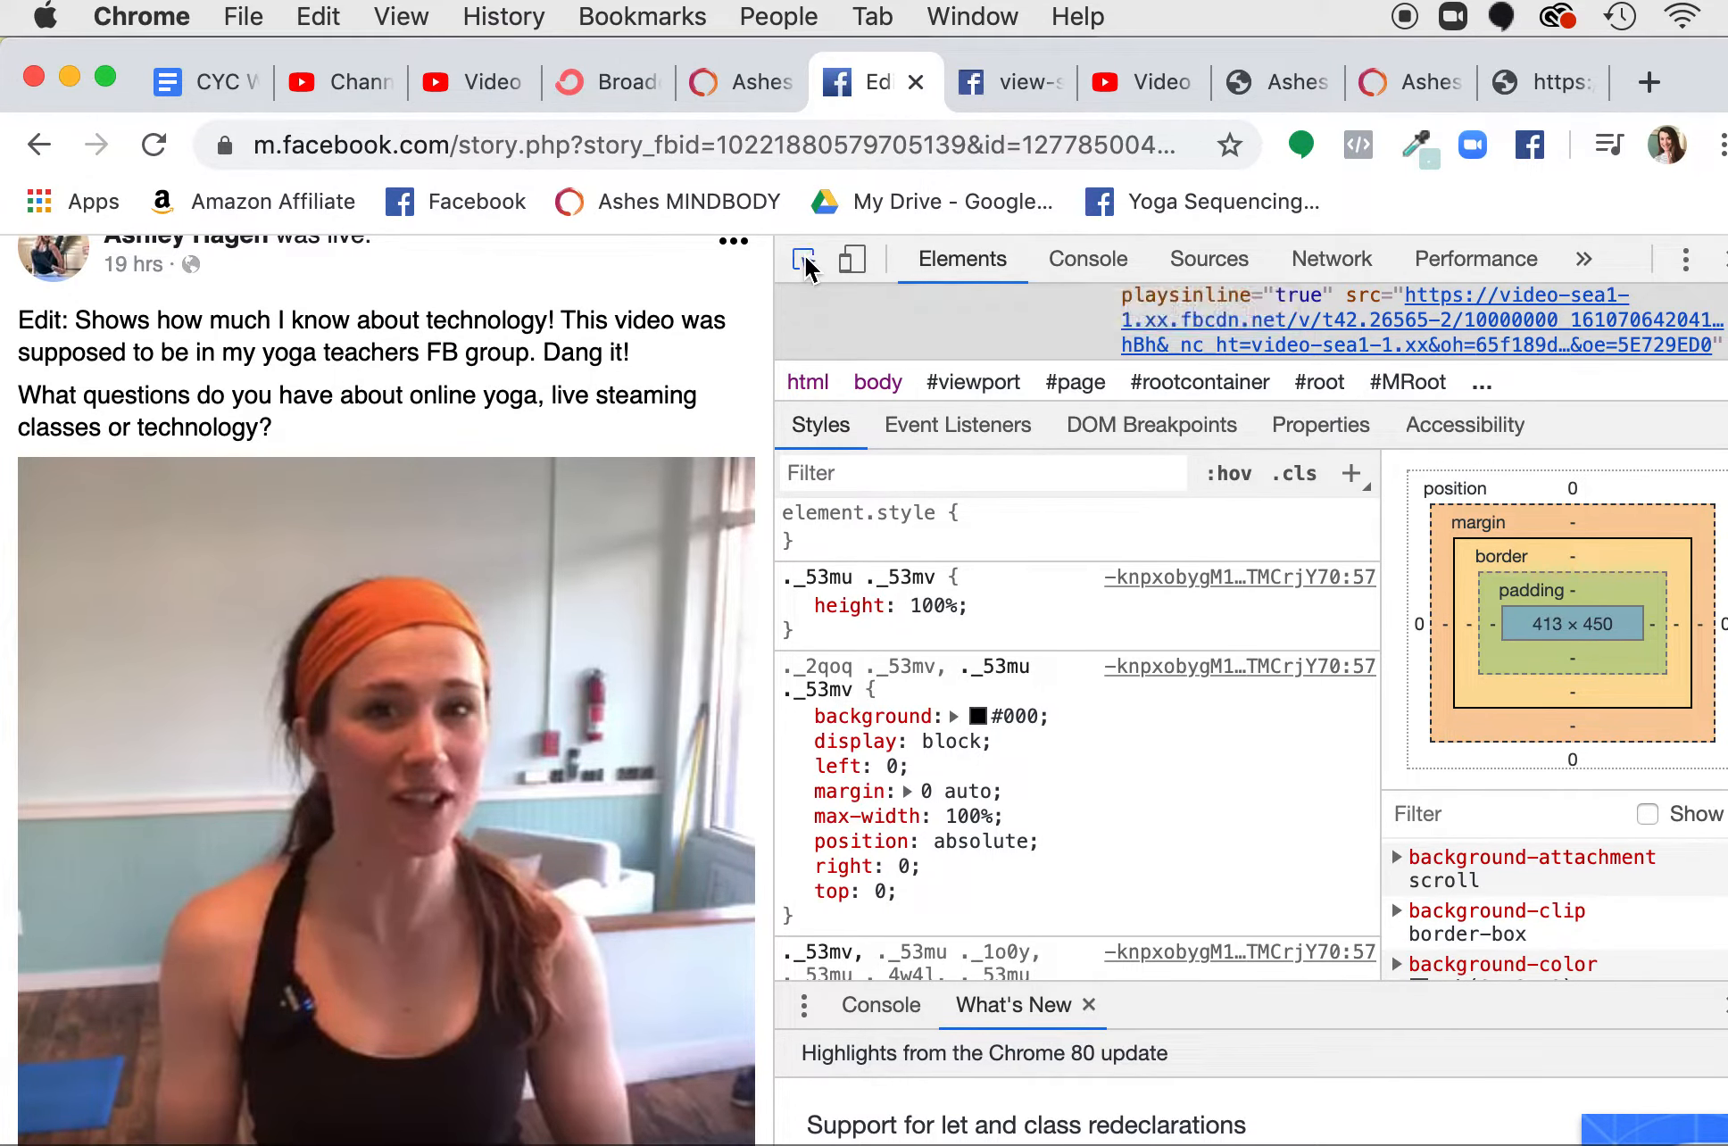
pyautogui.click(803, 259)
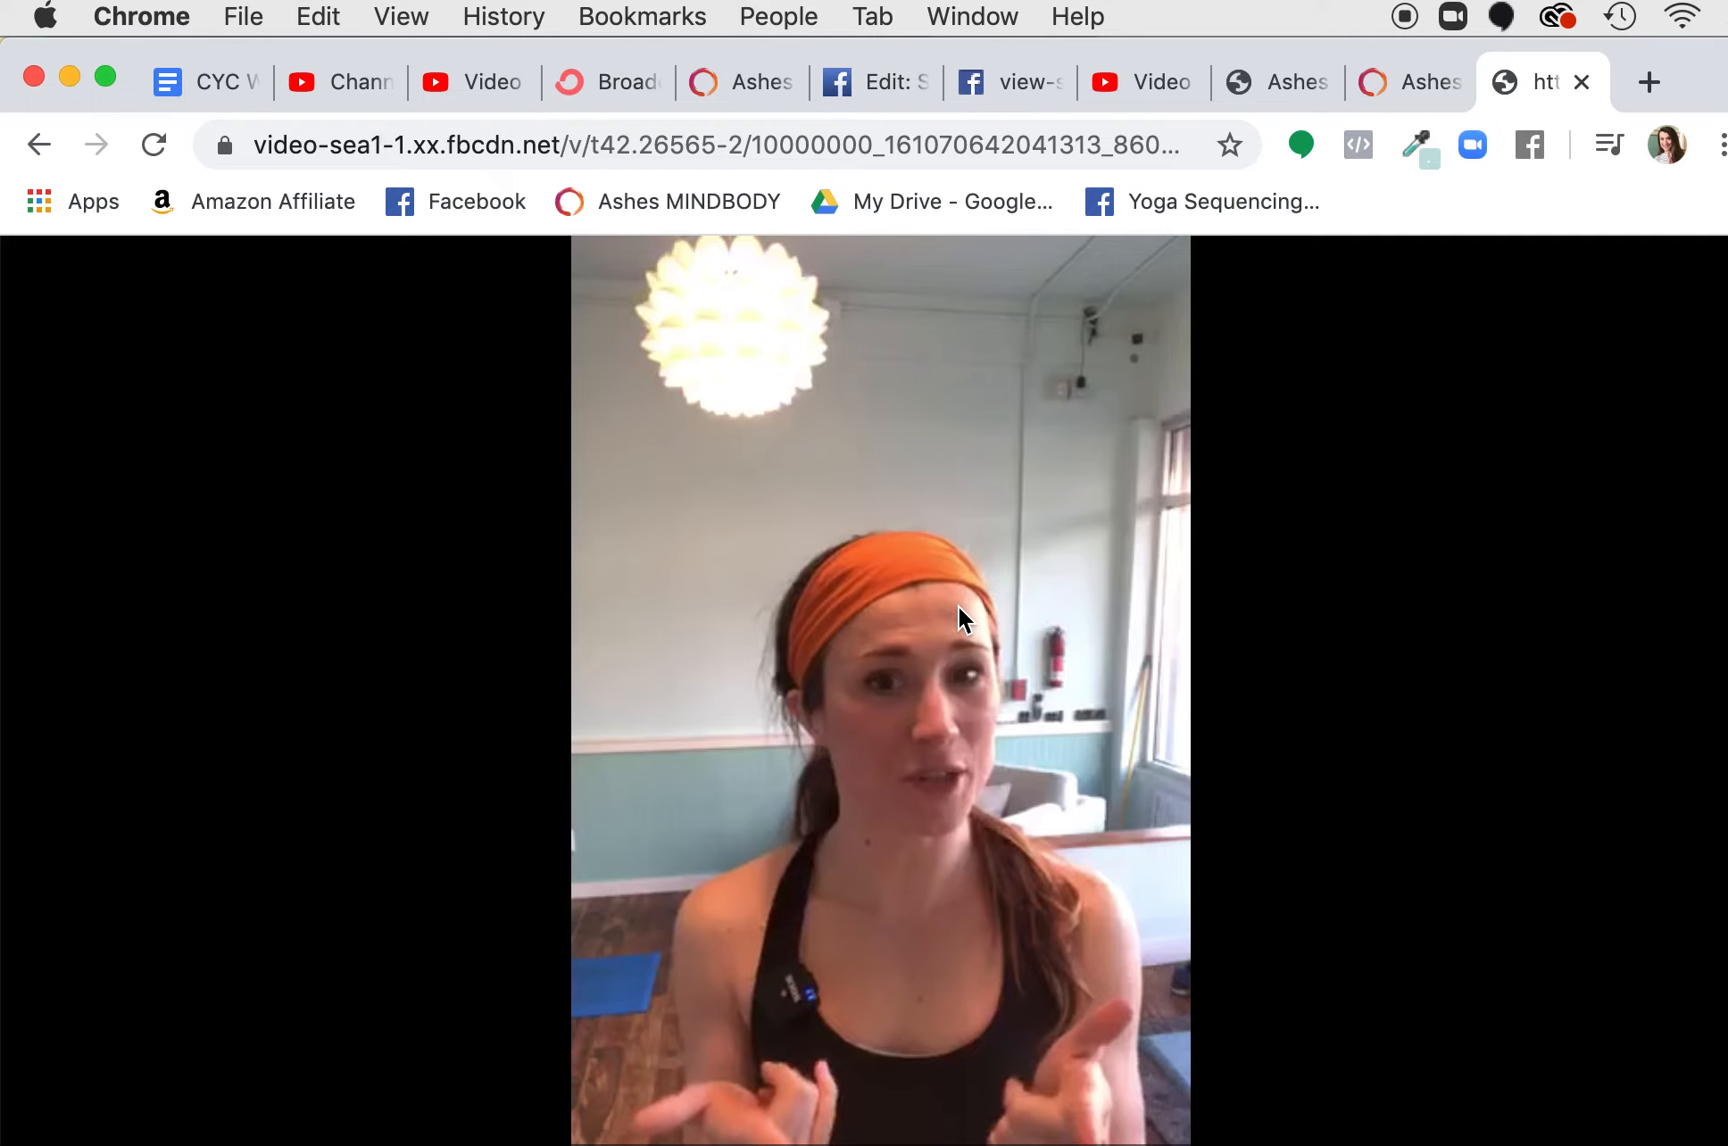
pyautogui.moveTo(1061, 769)
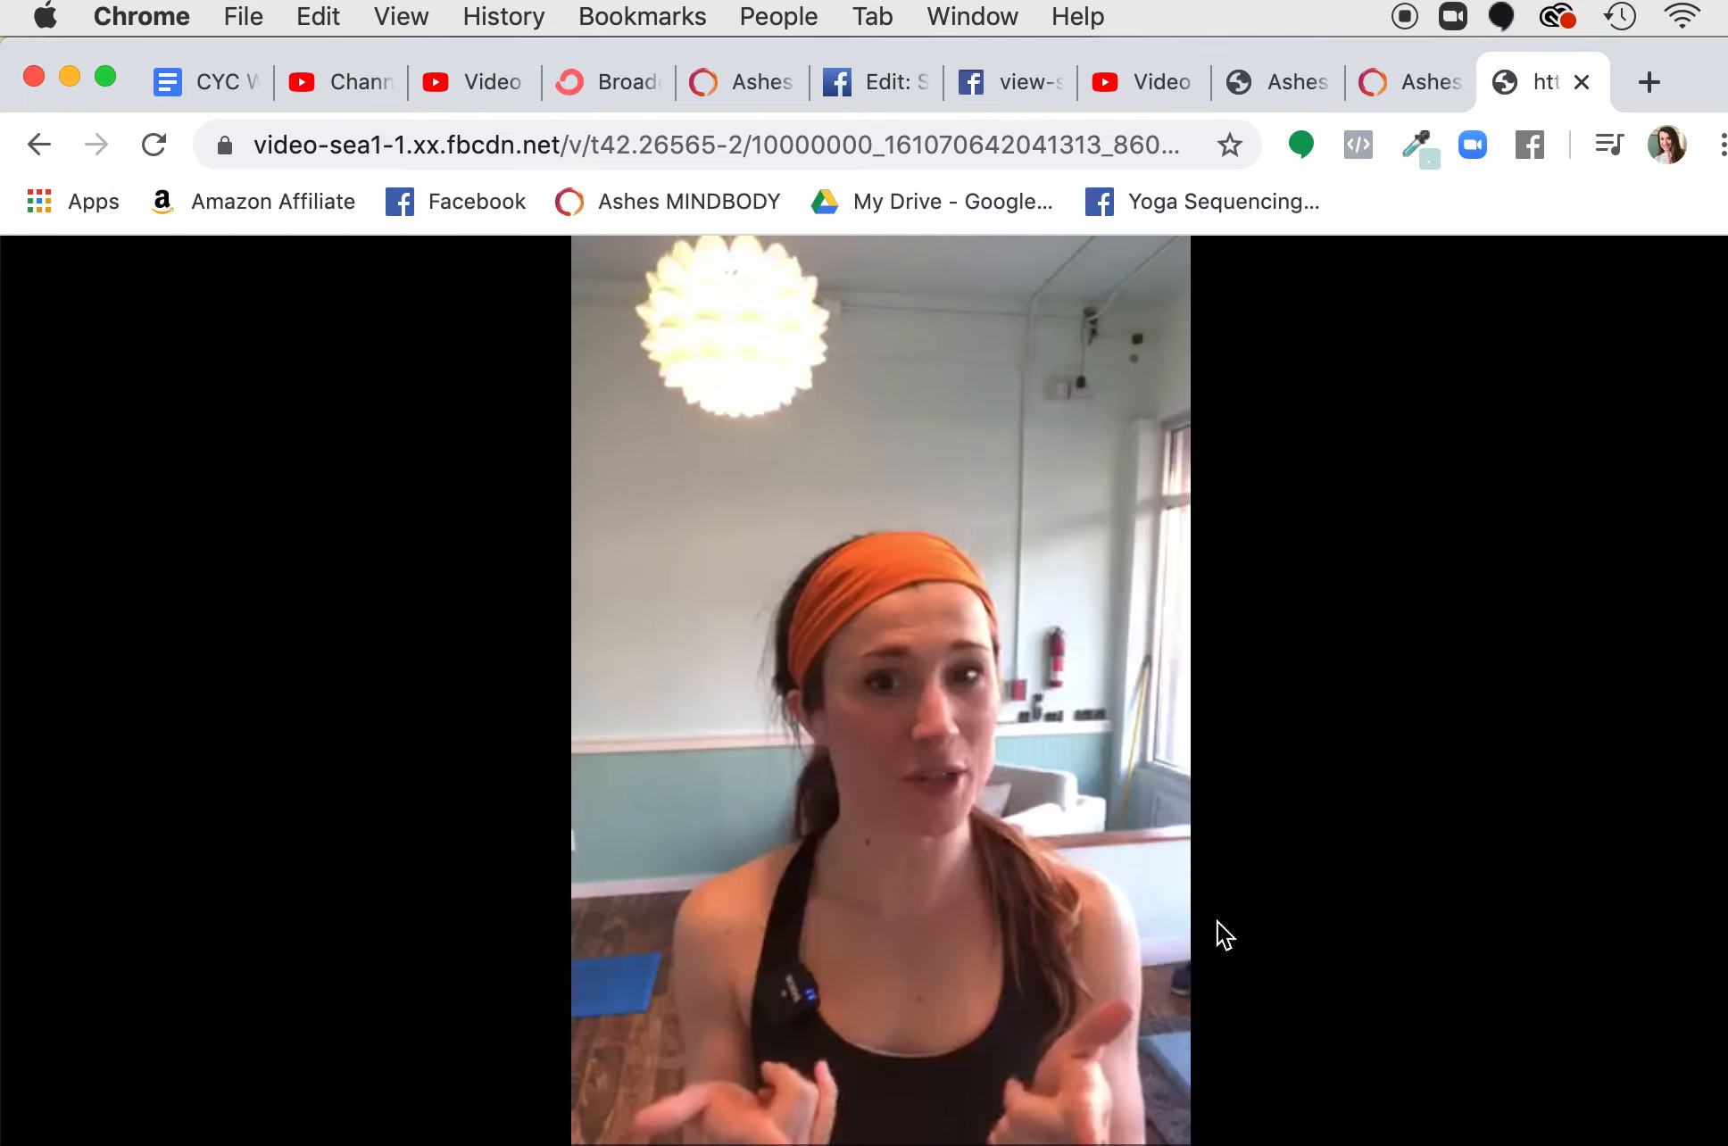
pyautogui.moveTo(136, 11)
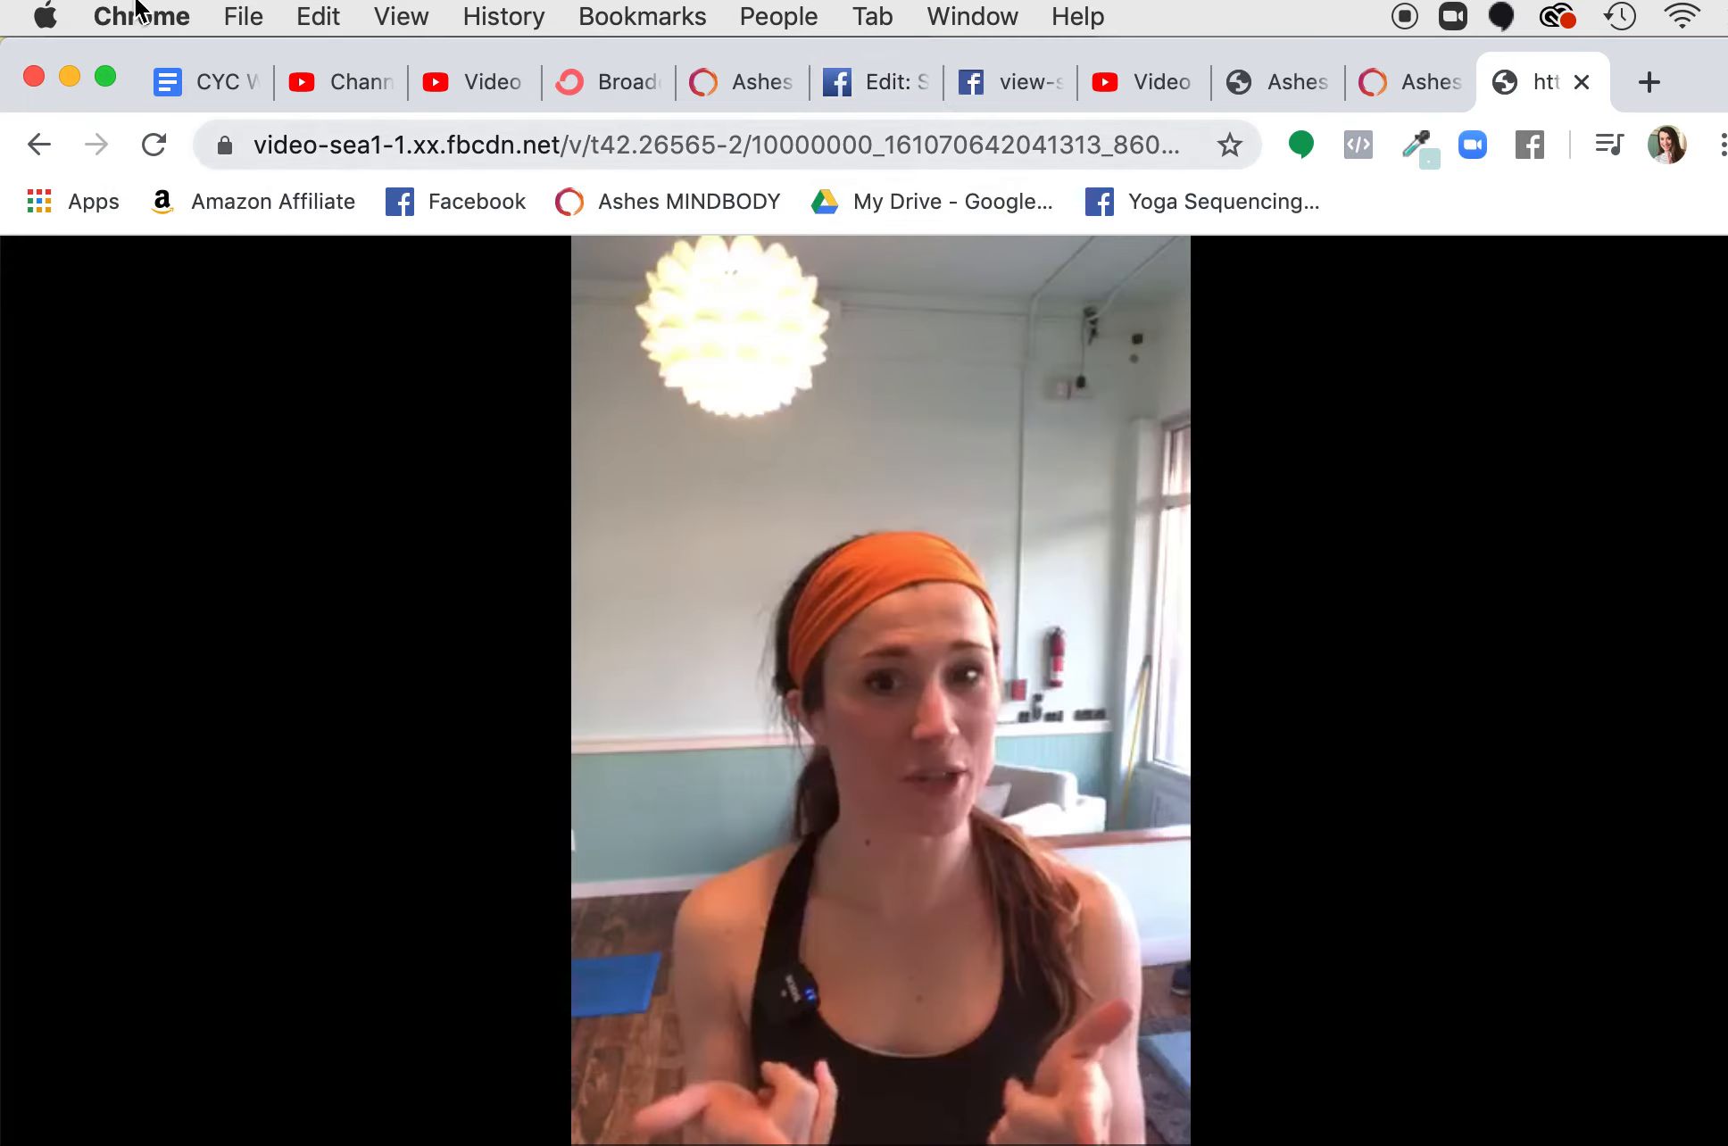